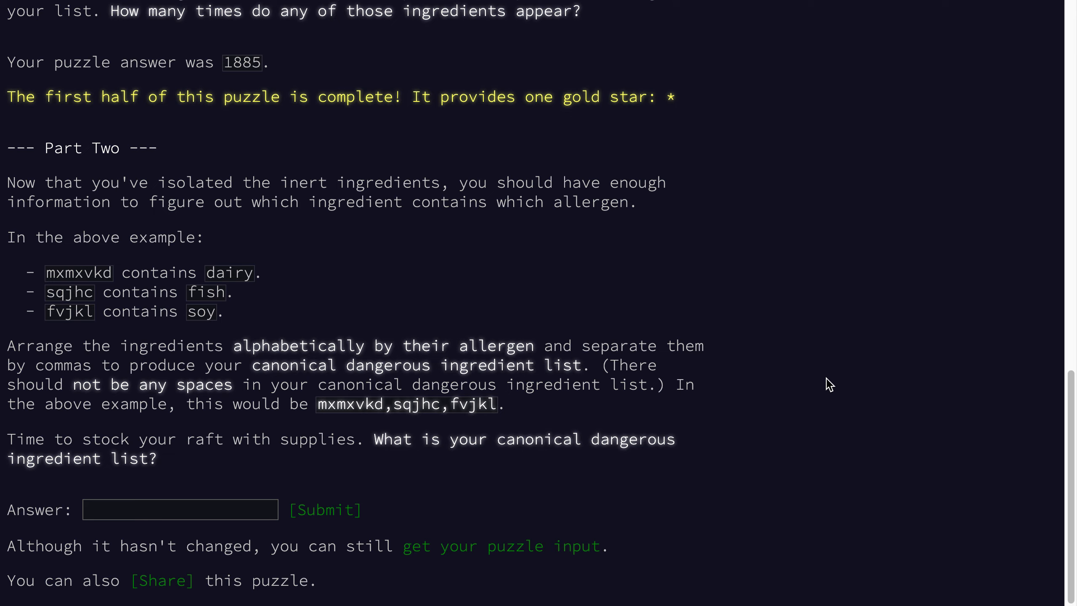
mouse_move(681, 461)
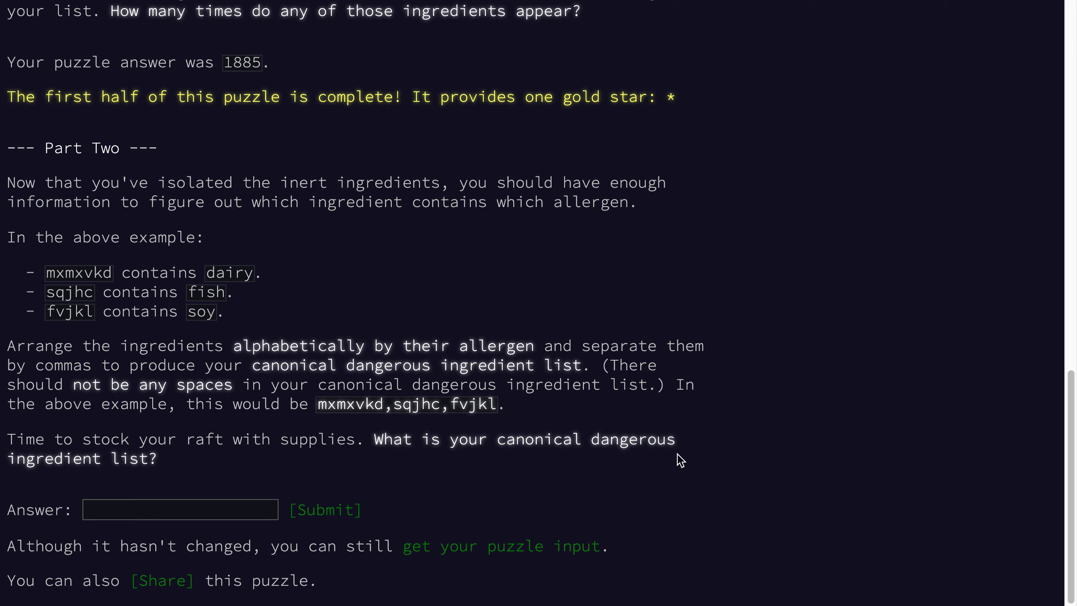
mouse_move(265, 474)
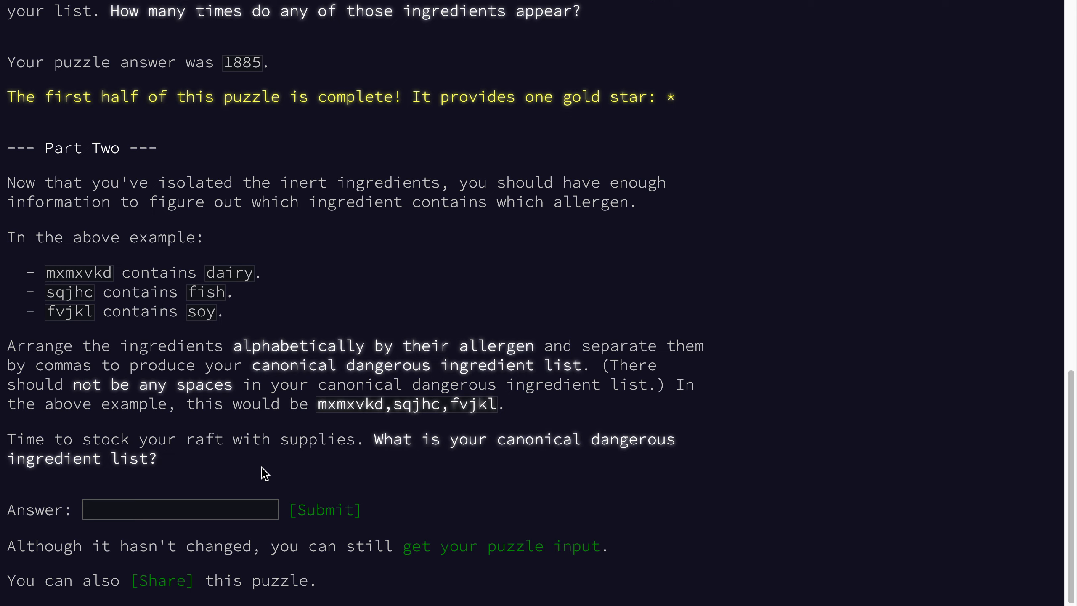
mouse_move(213, 343)
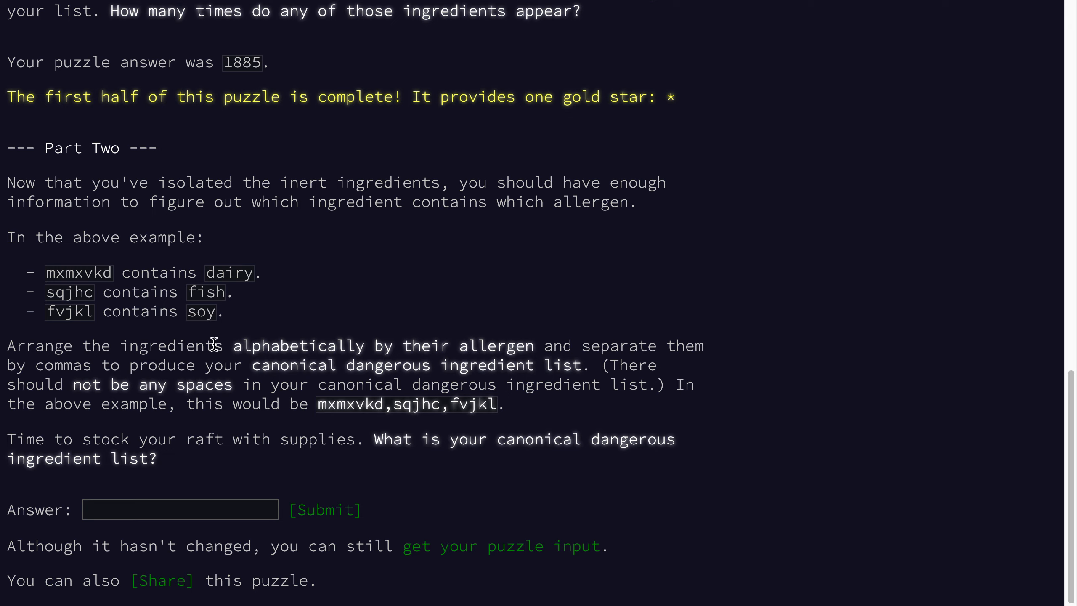
mouse_move(344, 272)
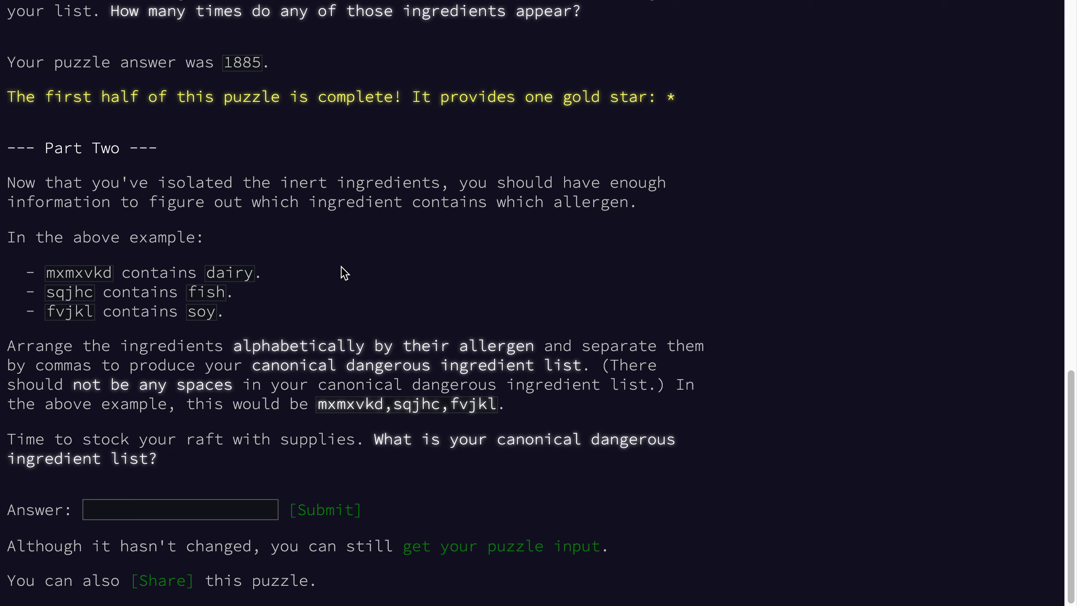
mouse_move(366, 228)
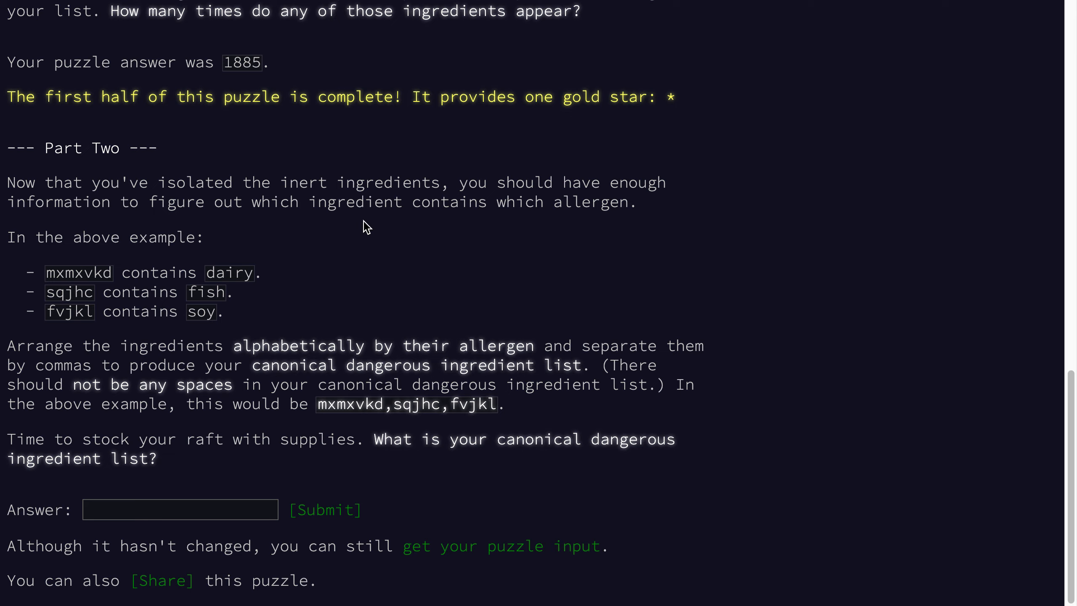
mouse_move(346, 242)
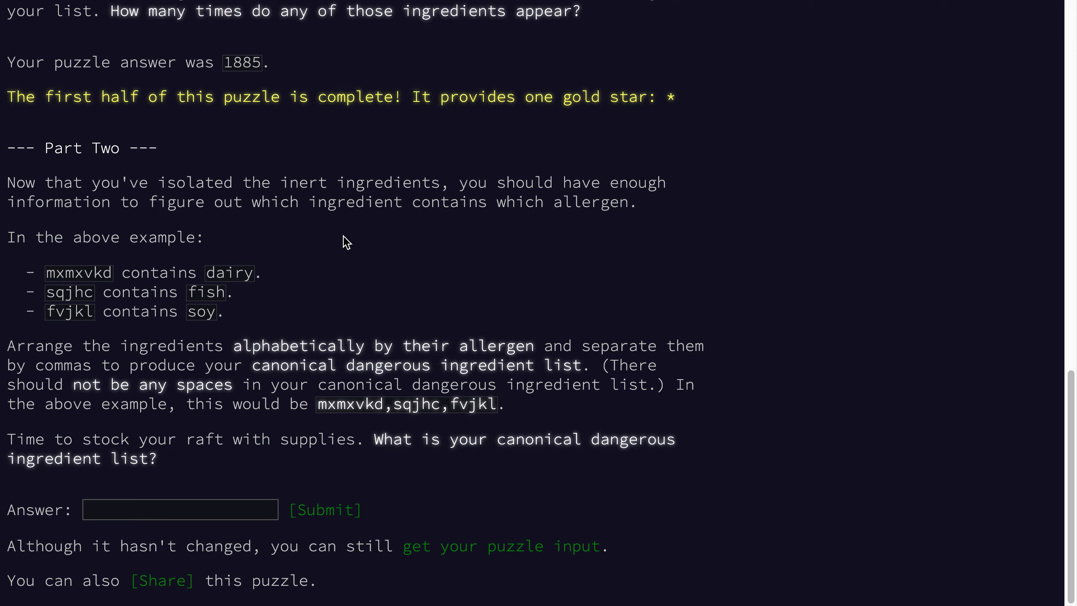
mouse_move(311, 274)
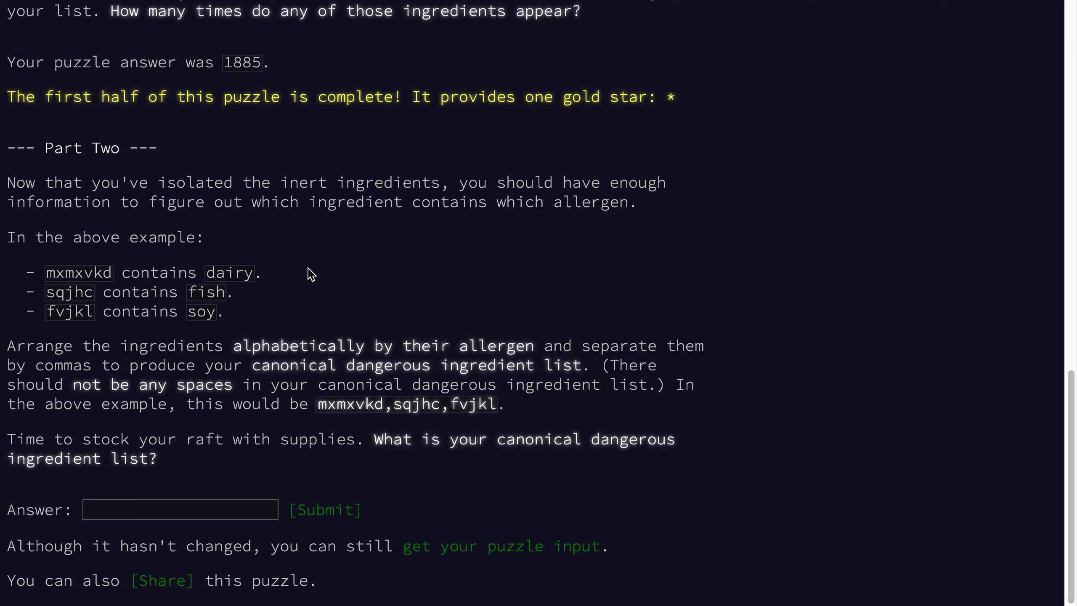
mouse_move(260, 288)
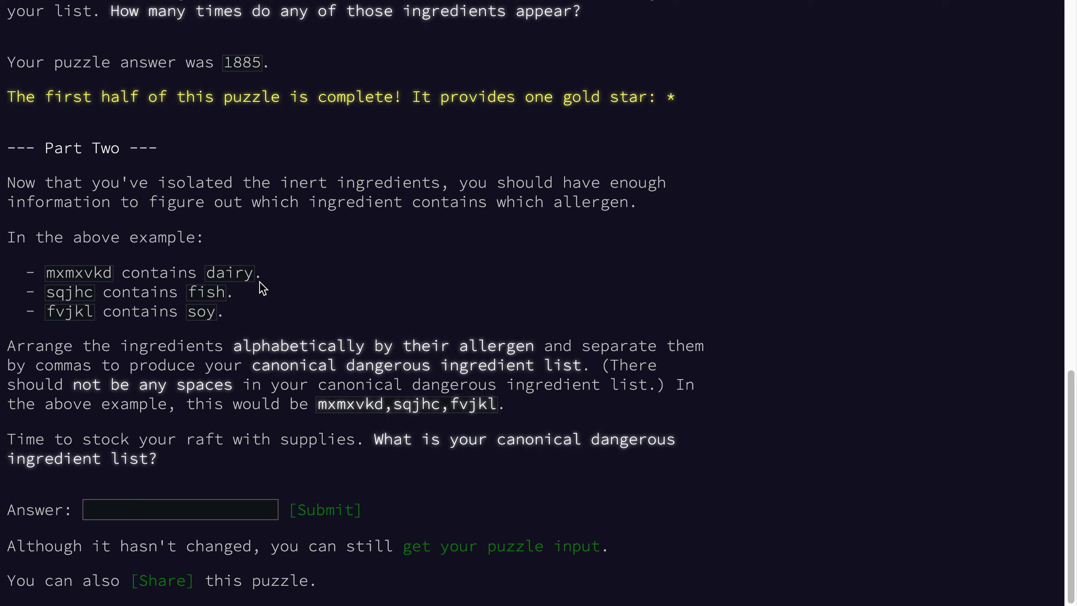
mouse_move(315, 342)
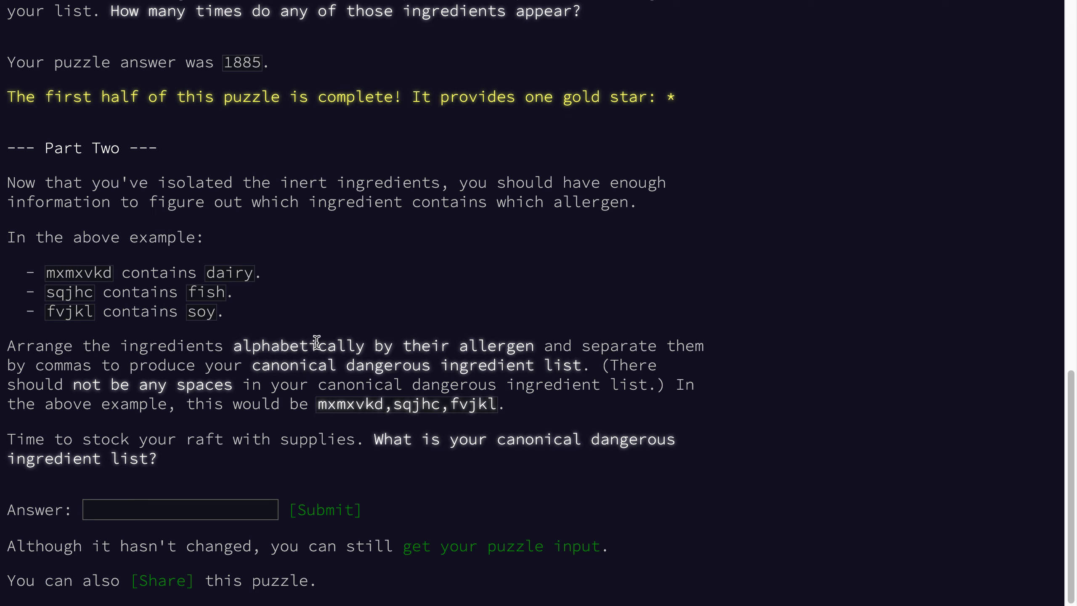
mouse_move(225, 284)
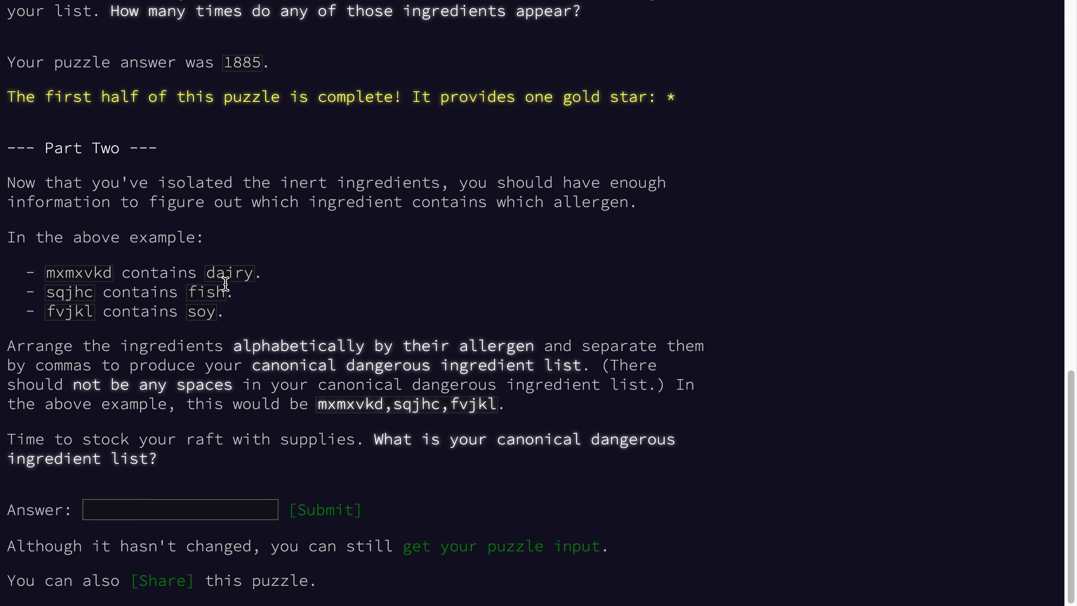
mouse_move(201, 285)
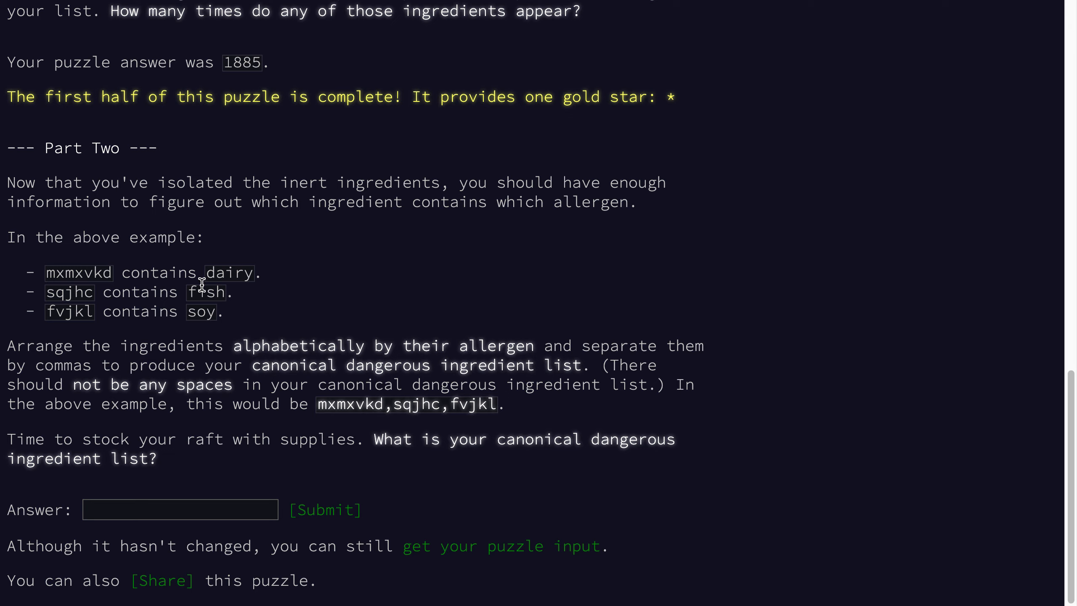
mouse_move(287, 284)
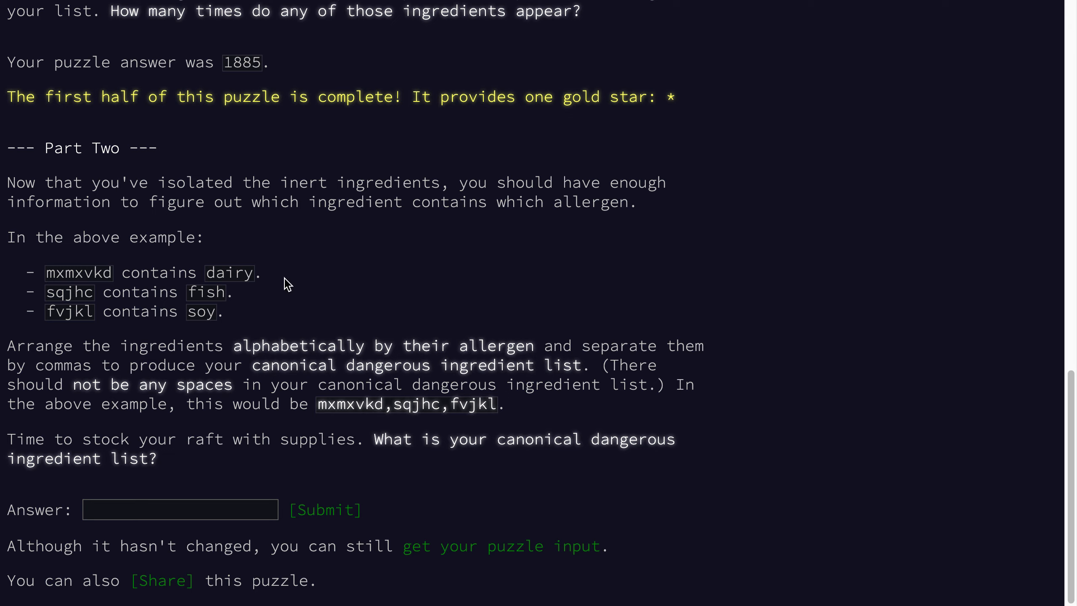
mouse_move(75, 270)
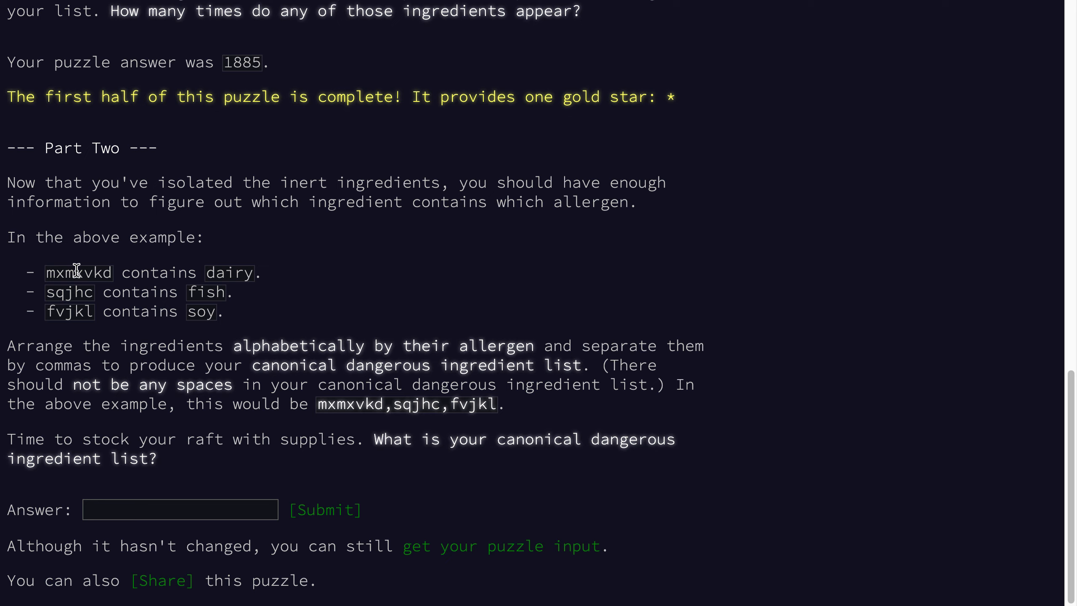
mouse_move(324, 353)
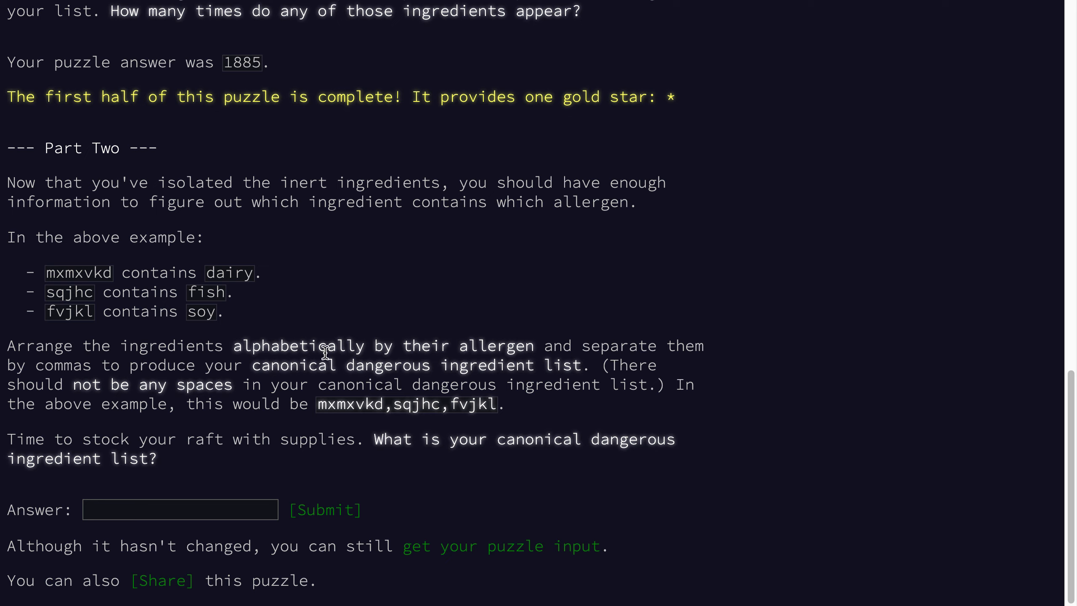
mouse_move(311, 406)
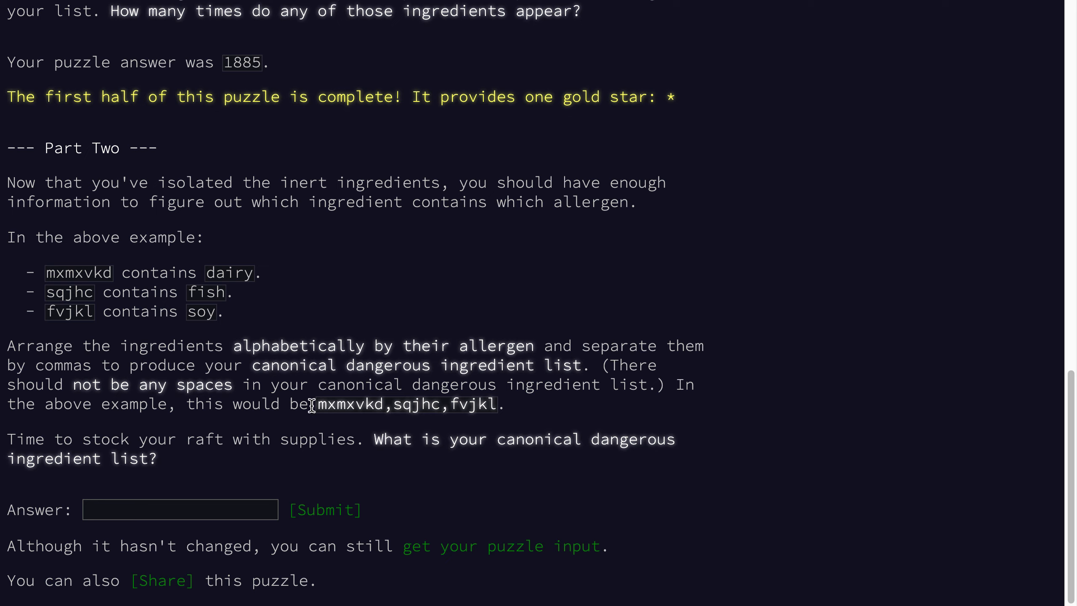
mouse_move(538, 416)
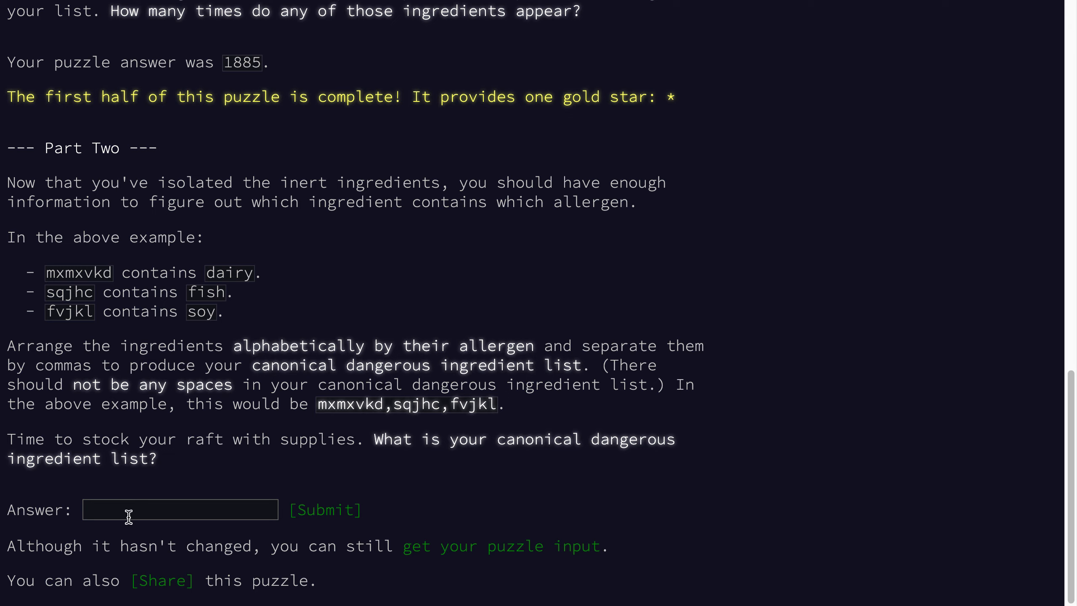
mouse_move(442, 438)
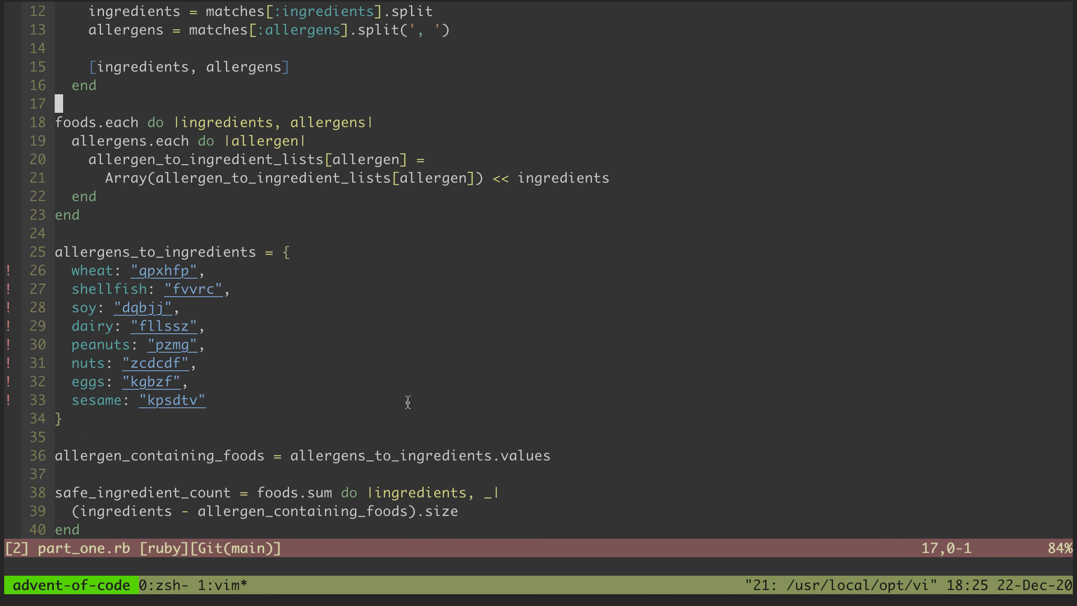
mouse_move(129, 141)
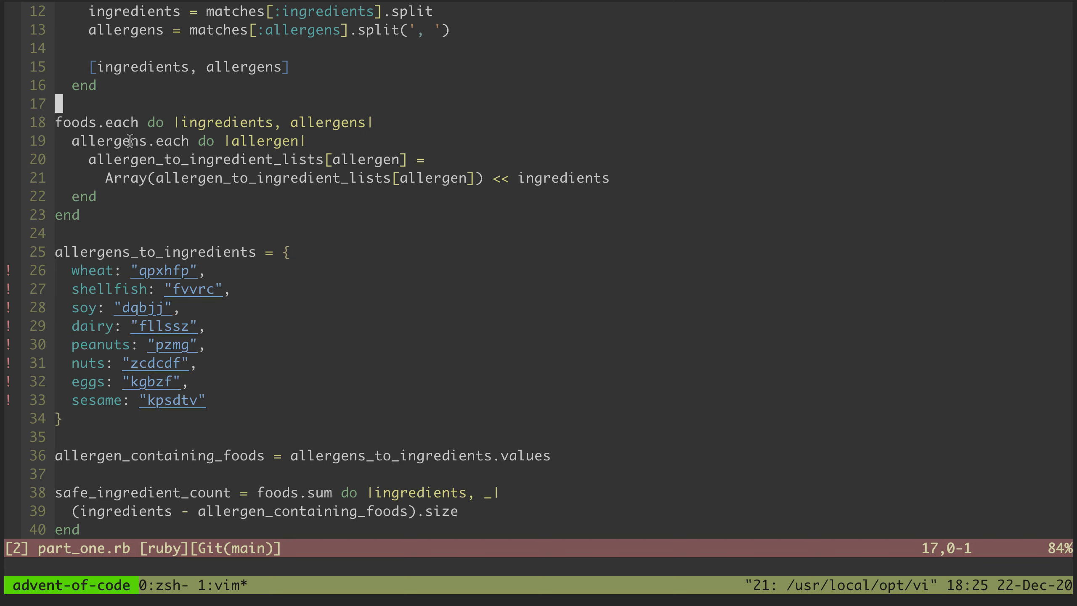
mouse_move(98, 118)
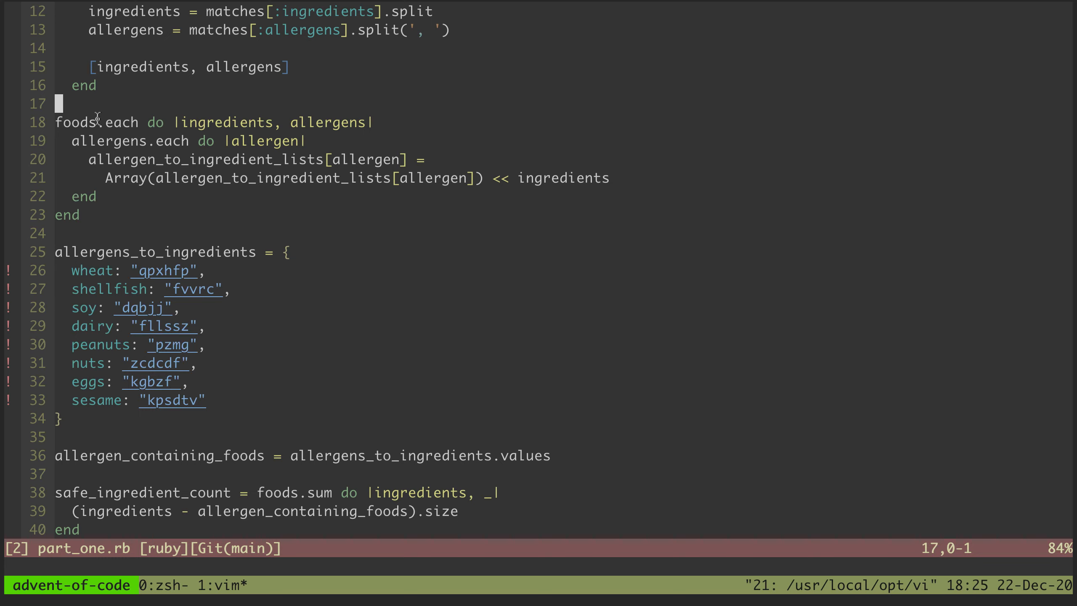
mouse_move(364, 214)
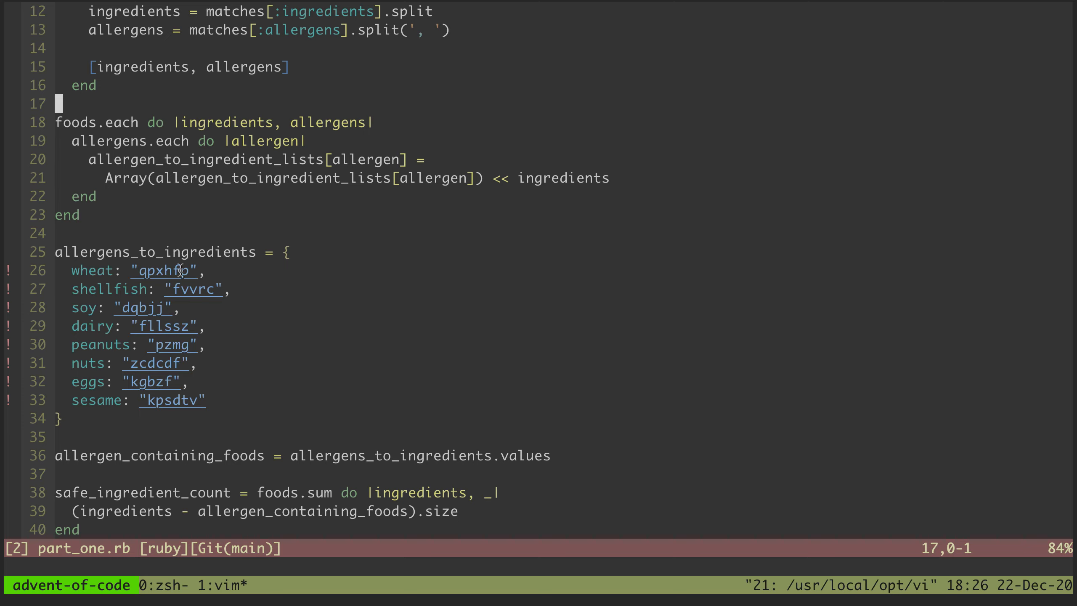
mouse_move(231, 427)
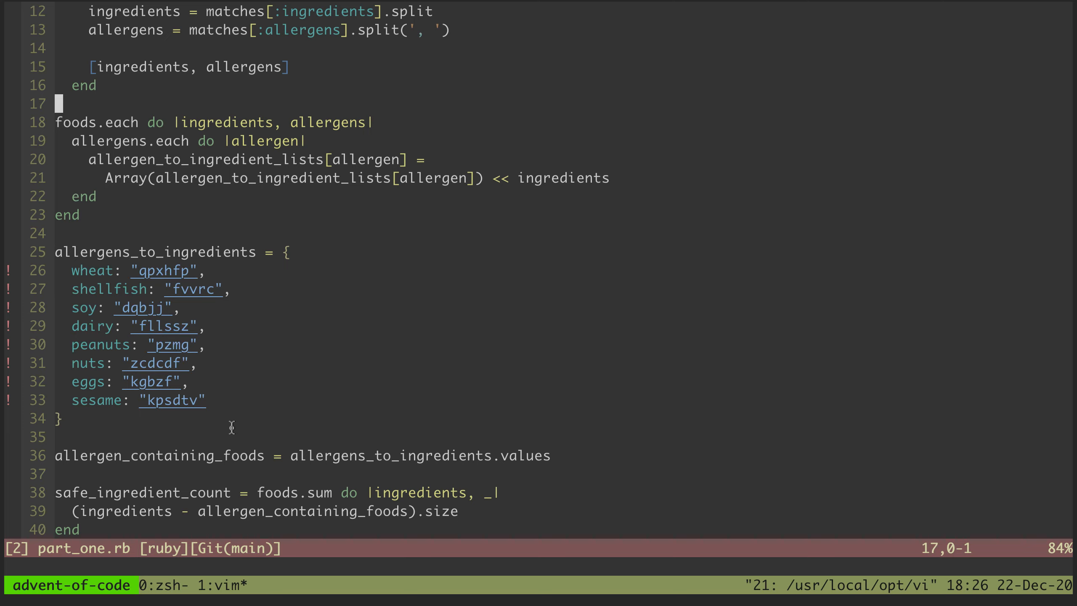
mouse_move(301, 338)
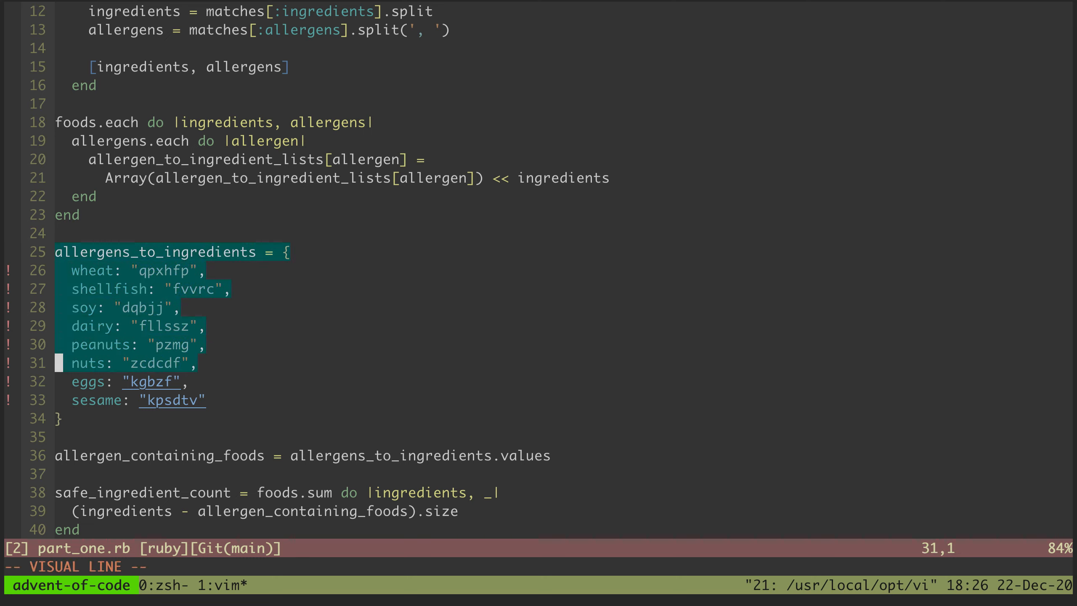
Step: Open a new part_two.rb buffer with ':e part_two.rb' to replace part_one.rb
key("y")
type(":e part_two.r")
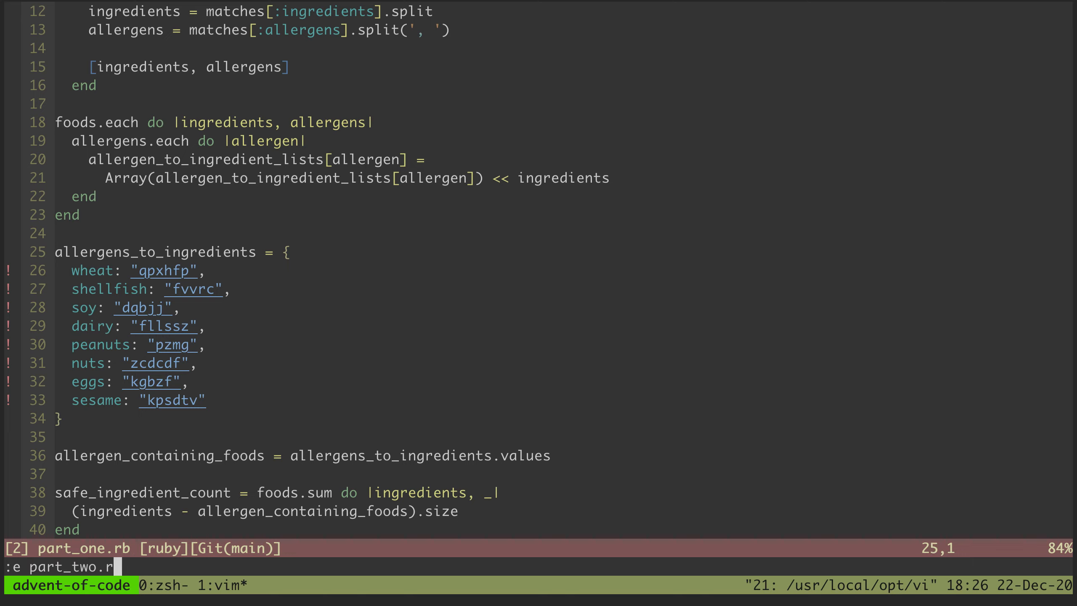
key("Return")
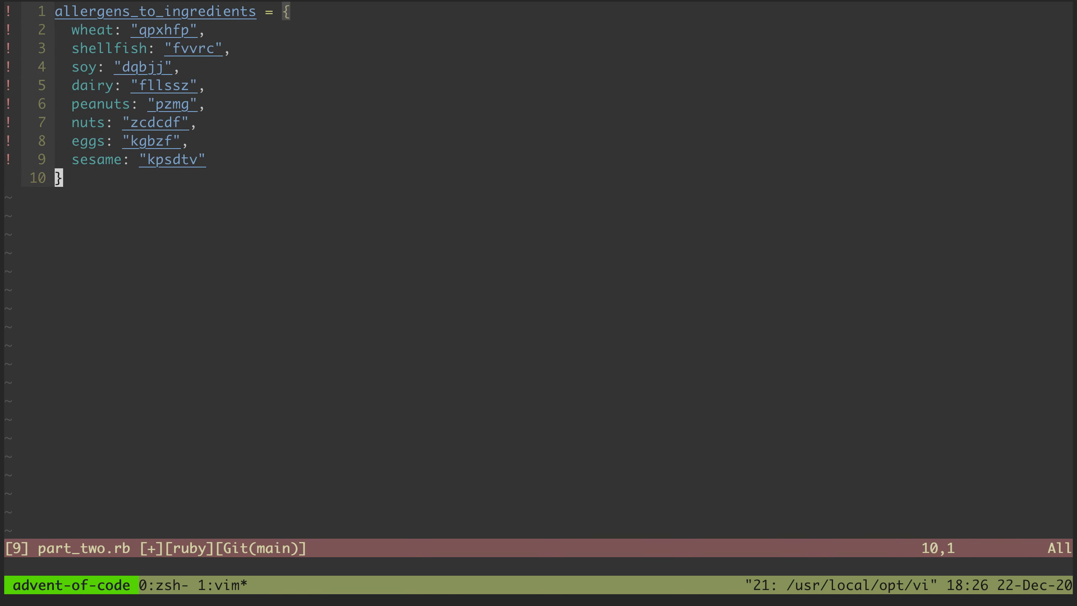
Step: Add a line below the hash starting 'allergens_to_ingredients.sort do |allergen, _|'
key("o")
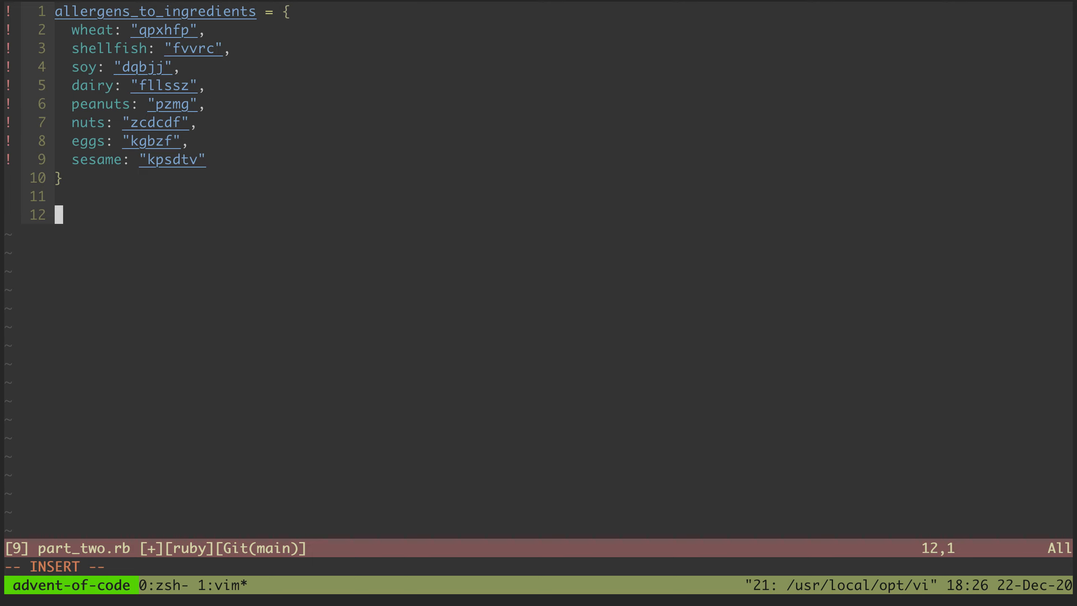
type("allergens_to_ingredients")
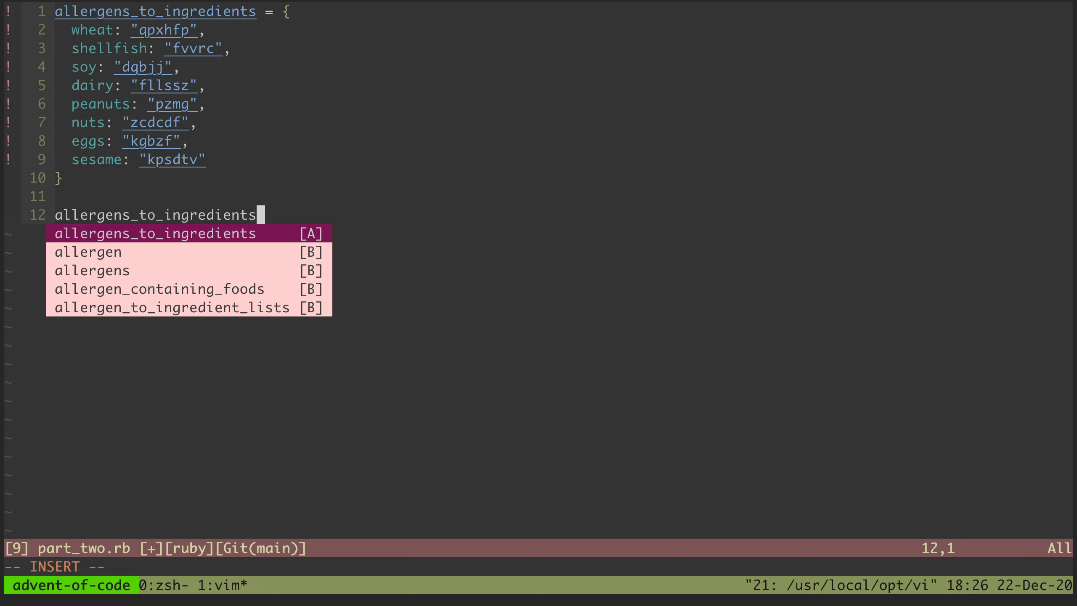
type(".so")
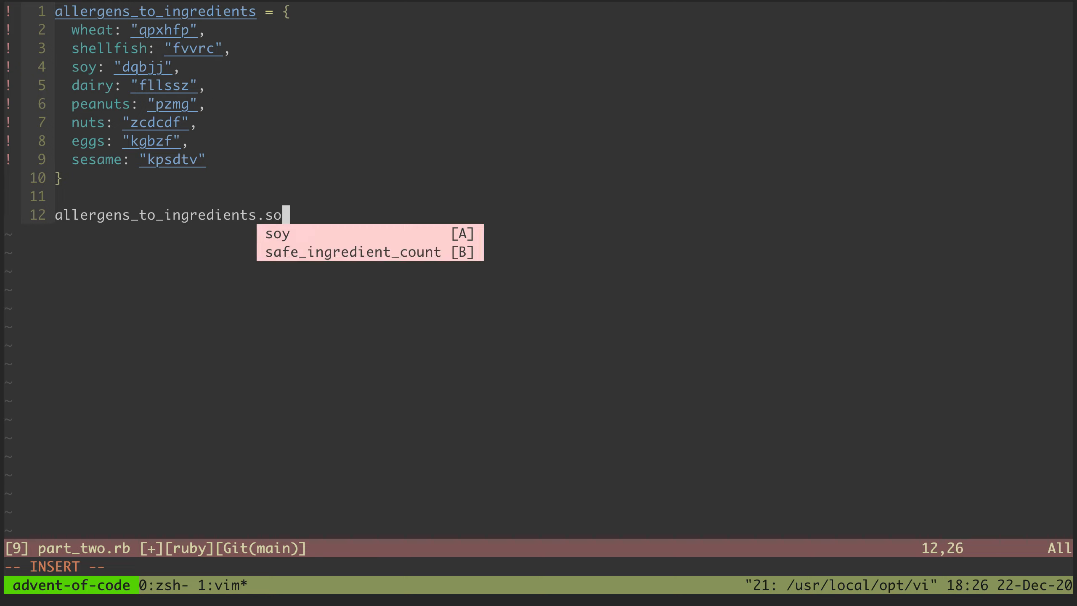
type("rt do |")
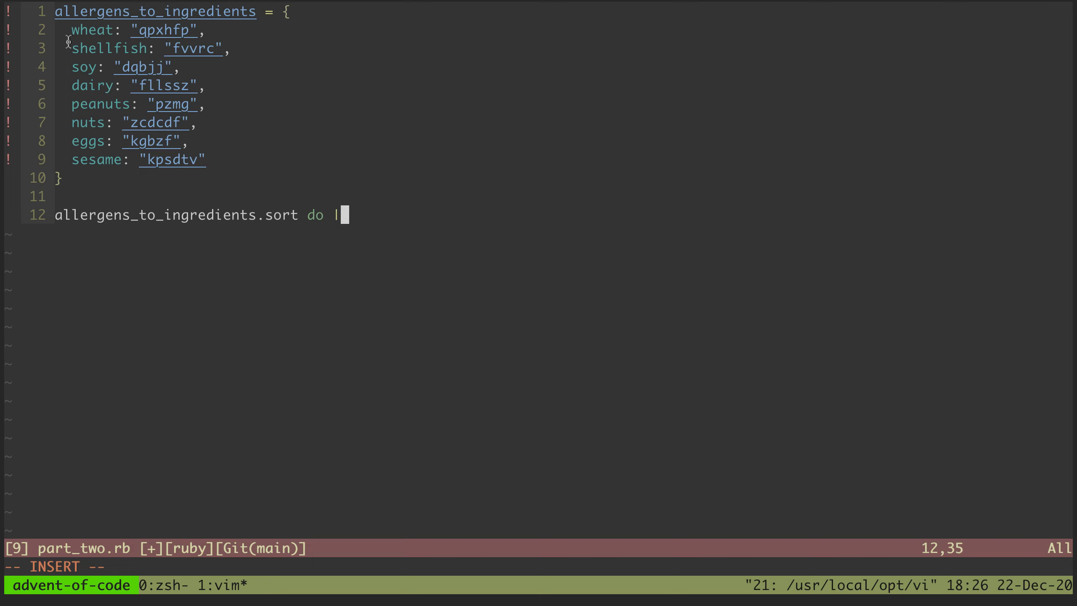
mouse_move(316, 60)
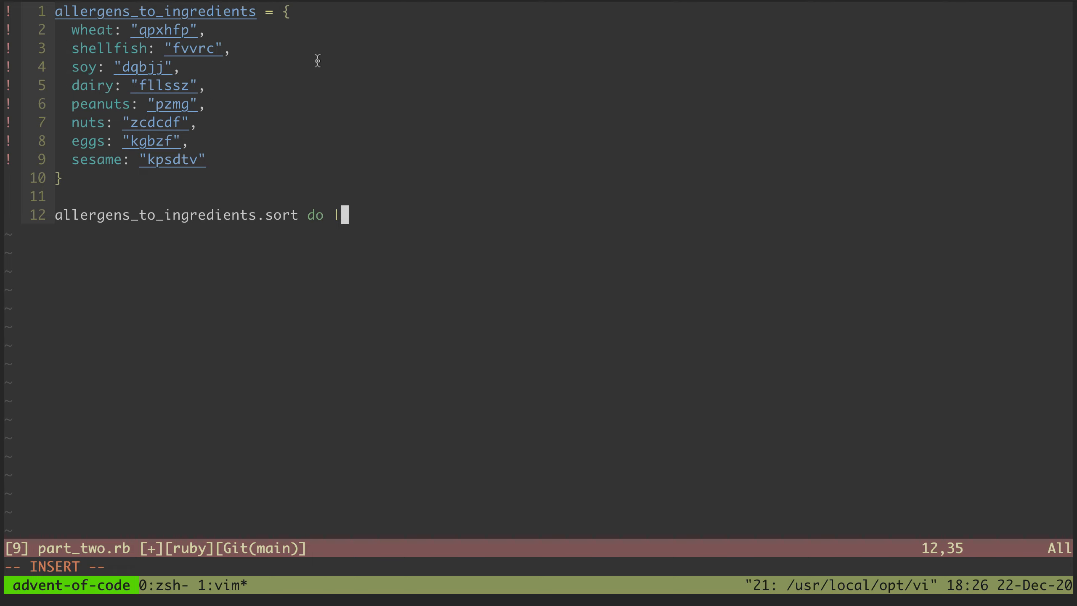
type("allergen")
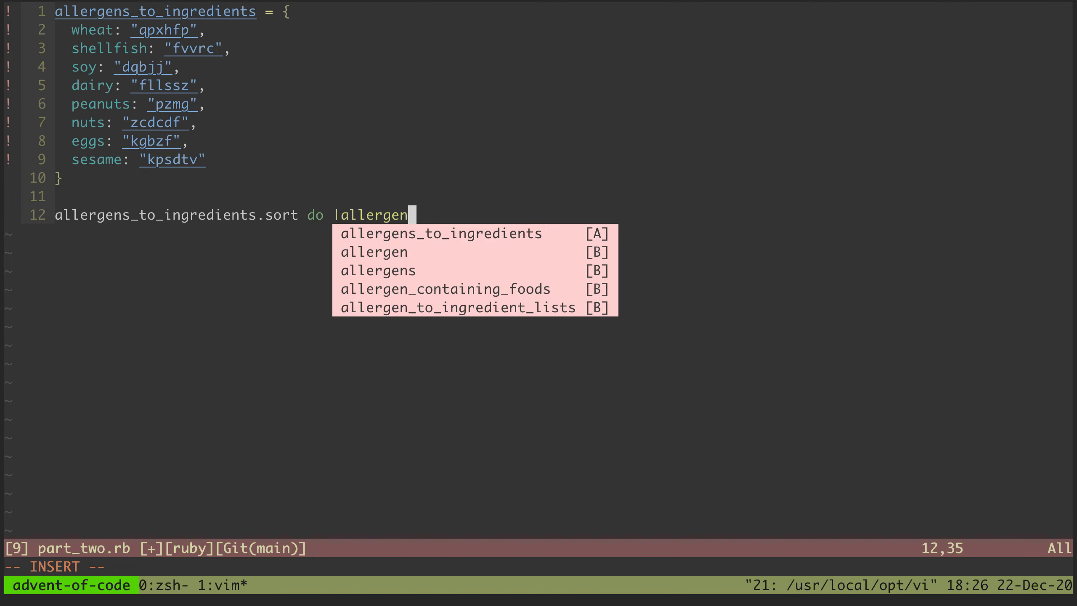
type(", ingre")
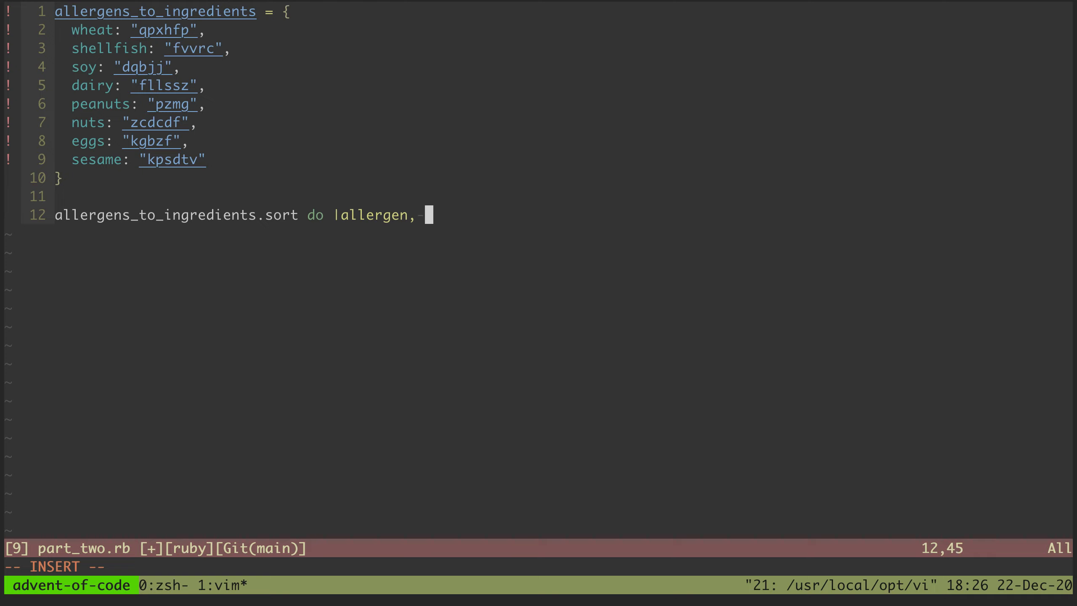
type("_")
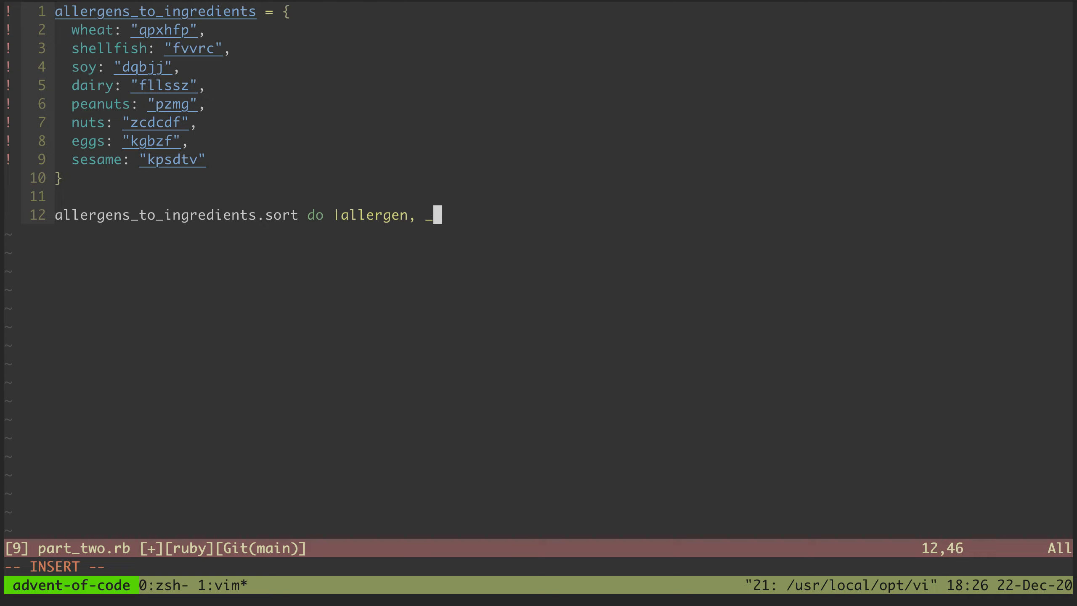
key("BackSpace")
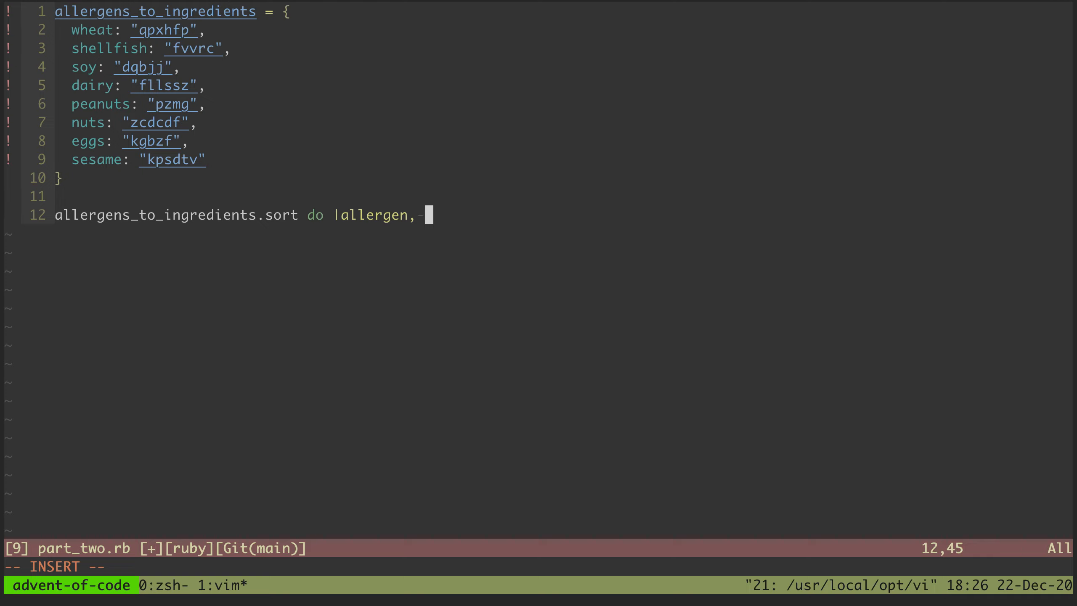
type("_|")
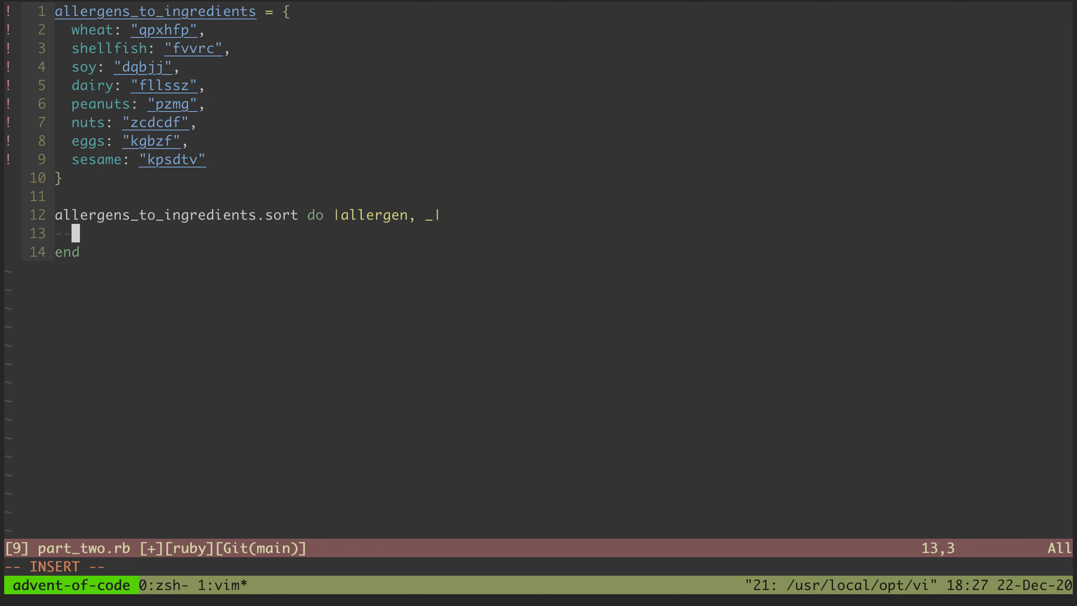
type("all")
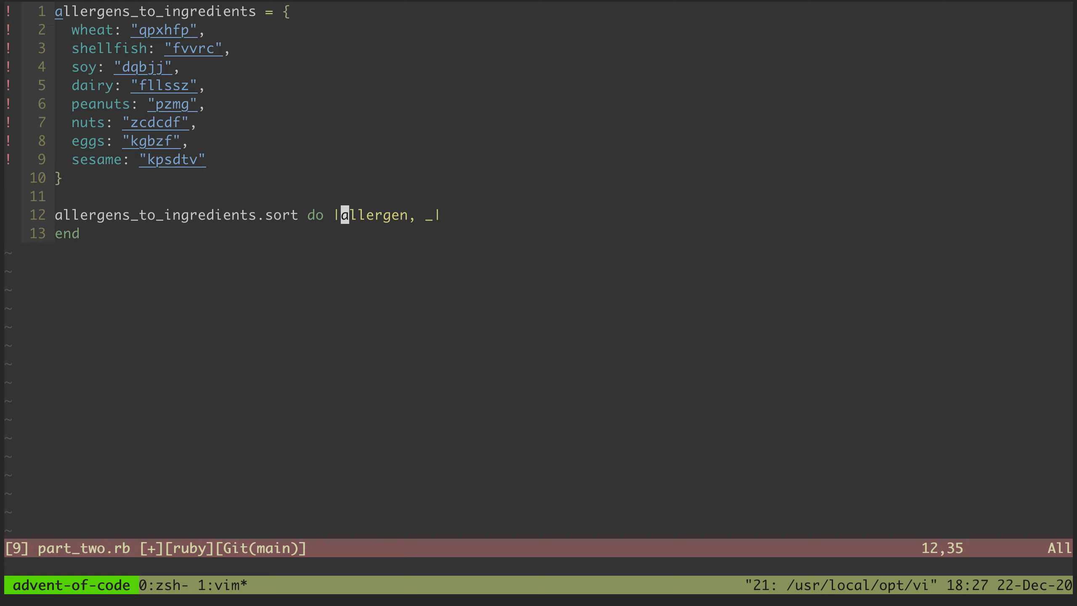
Step: Empty the sort block's parameter list
key("i")
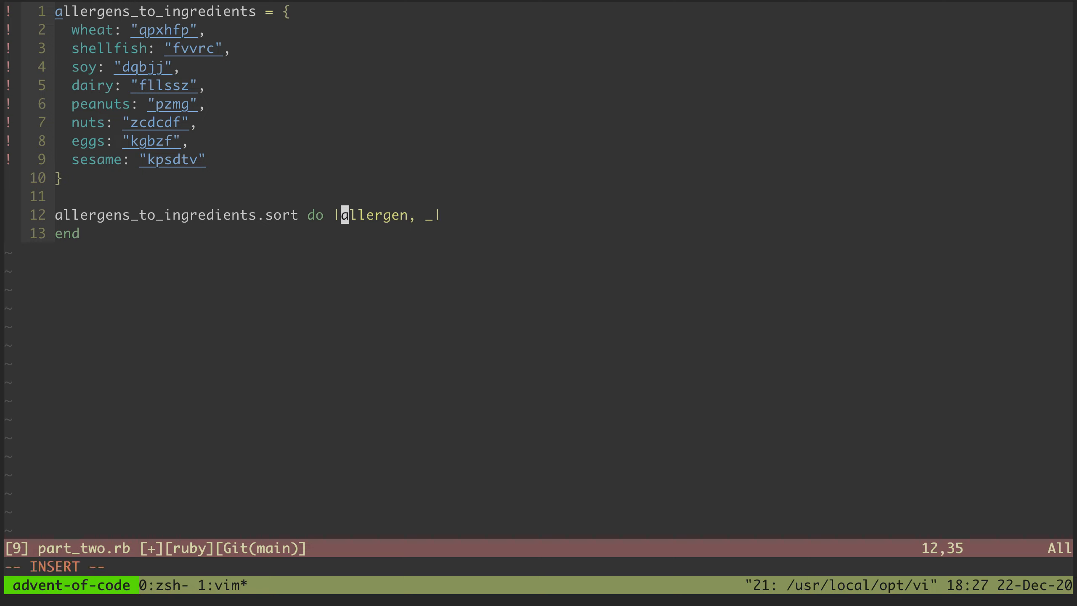
mouse_move(456, 223)
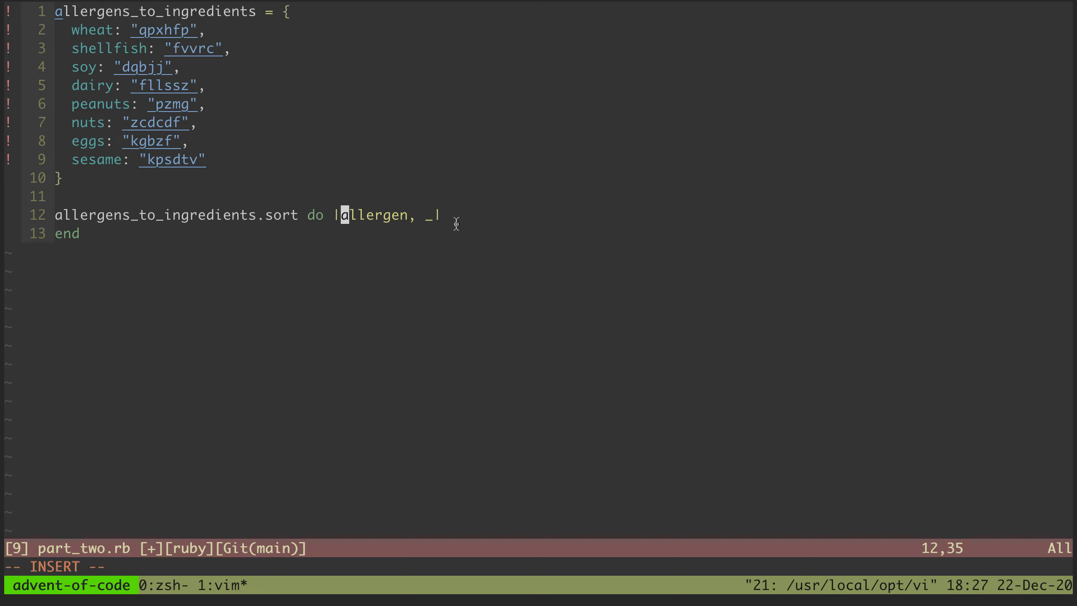
mouse_move(195, 228)
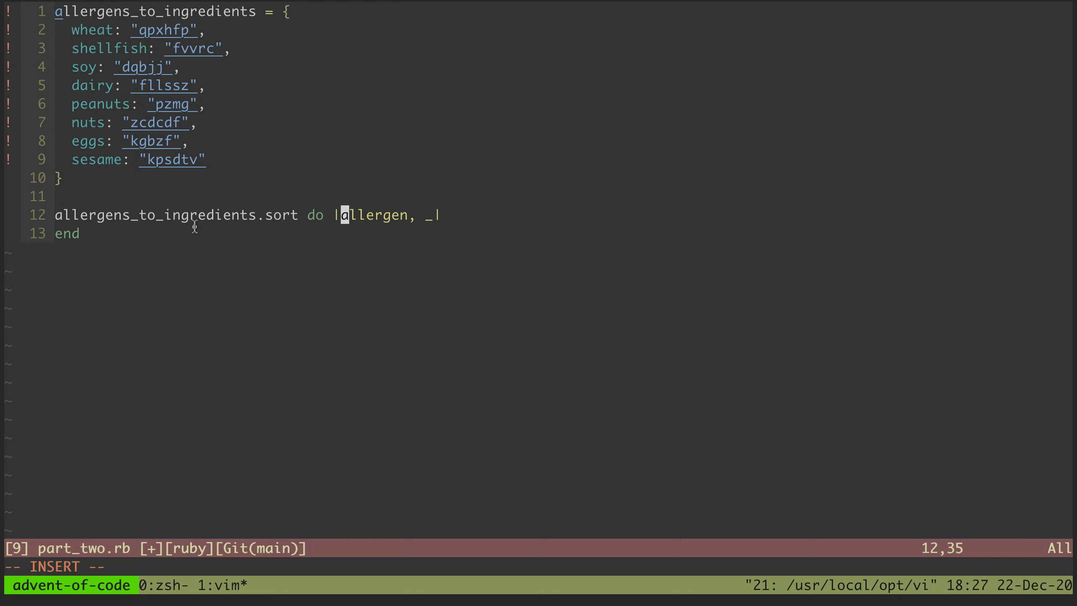
mouse_move(442, 256)
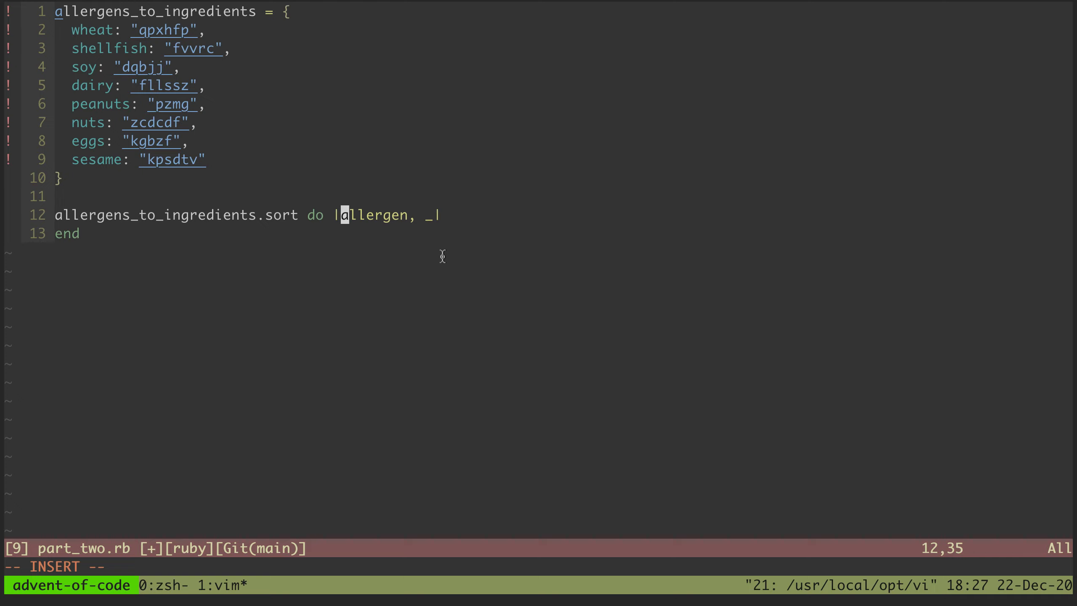
key("Escape")
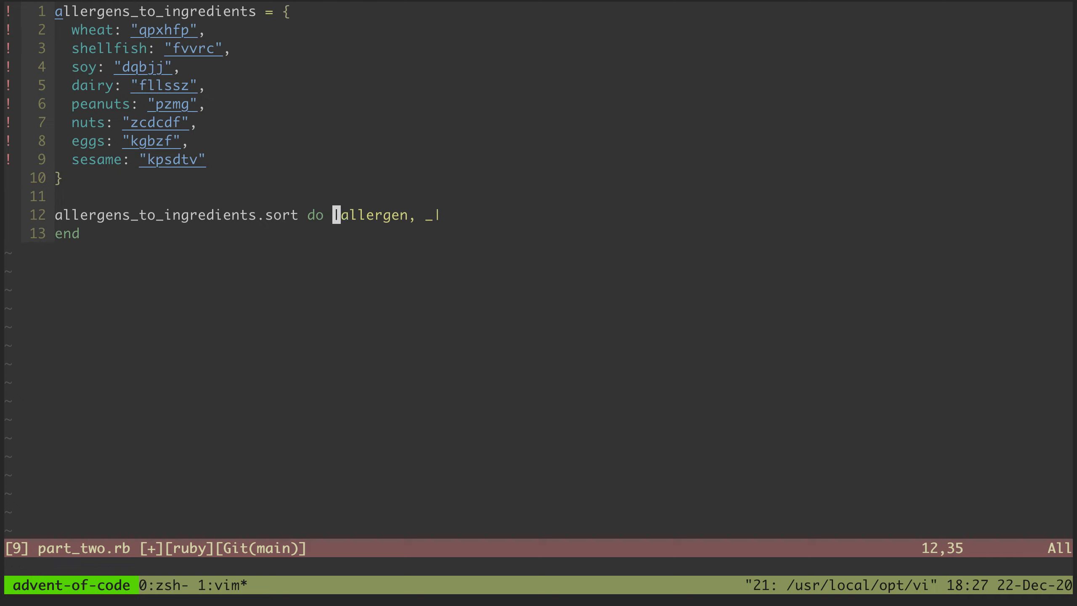
key("l")
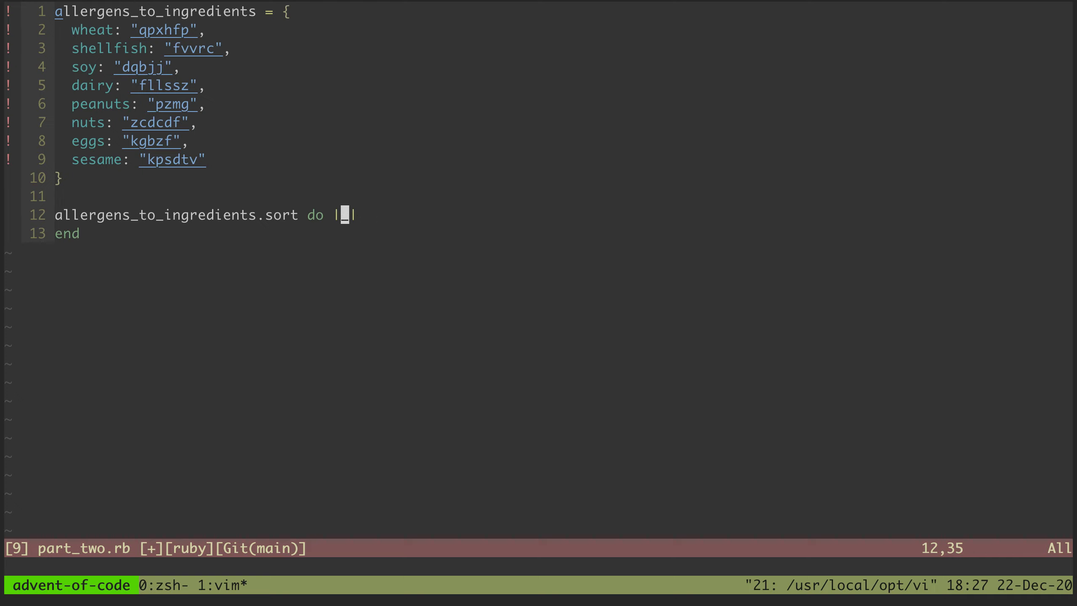
Step: Fill the sort block with pair1, pair2 and compare 'part1.first <=> pair2.first'
type("pair1,")
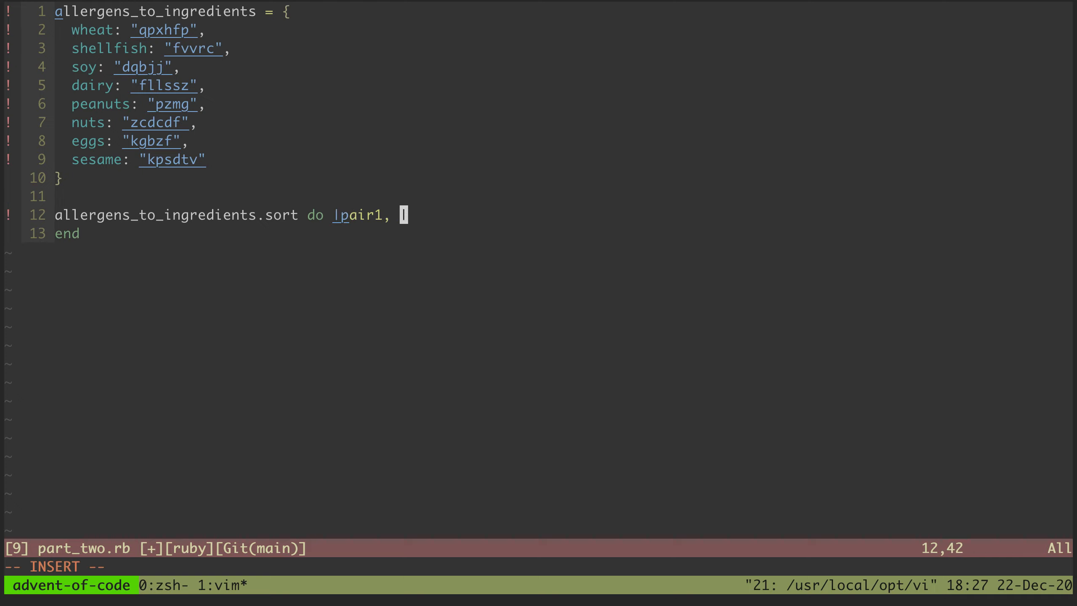
type("pairt2")
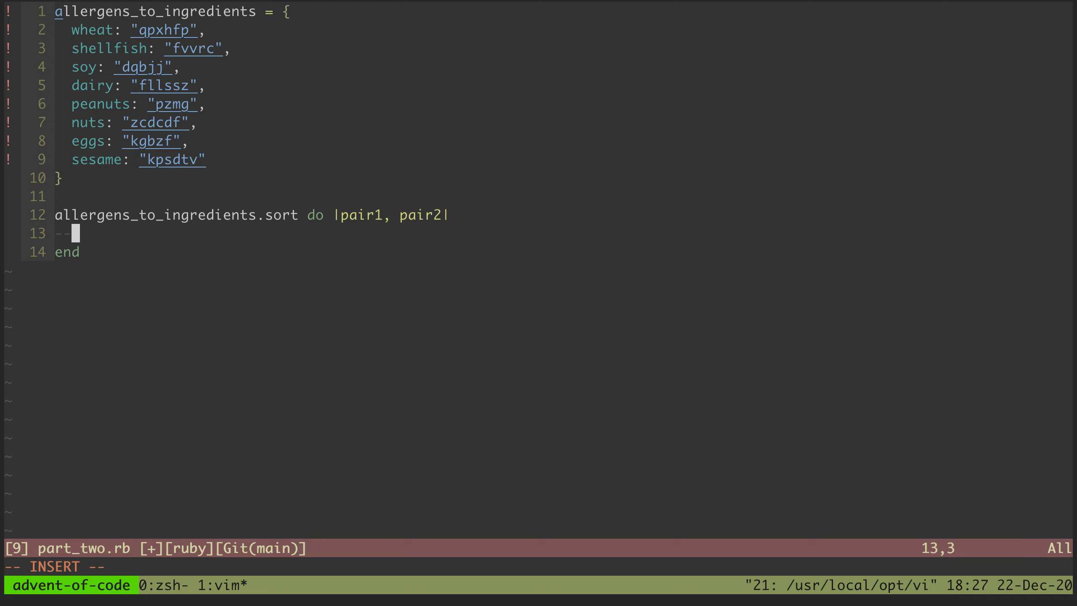
type("part")
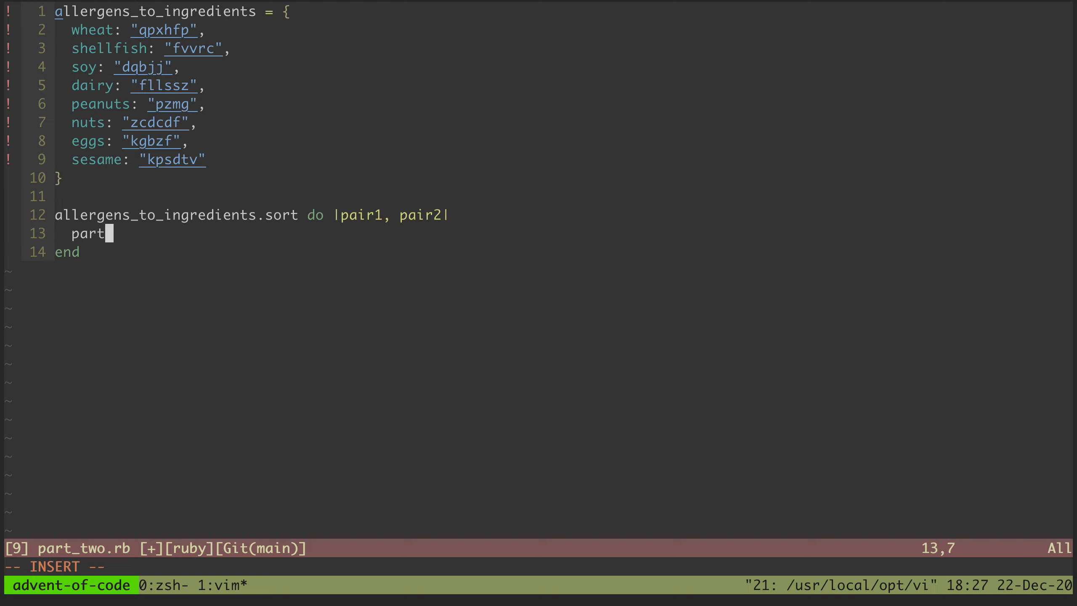
type("1.")
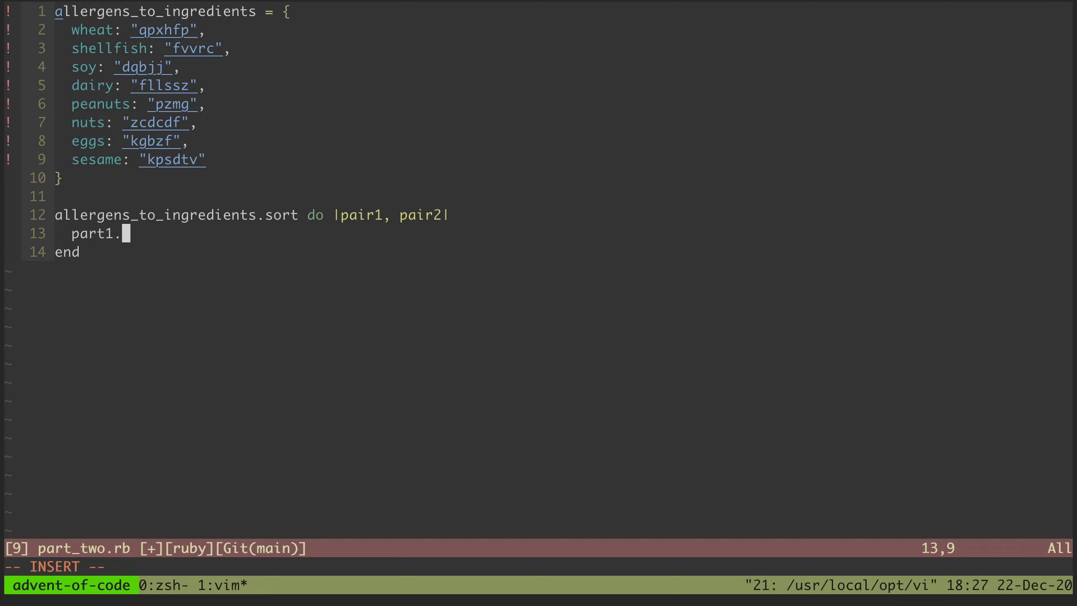
type("first ,")
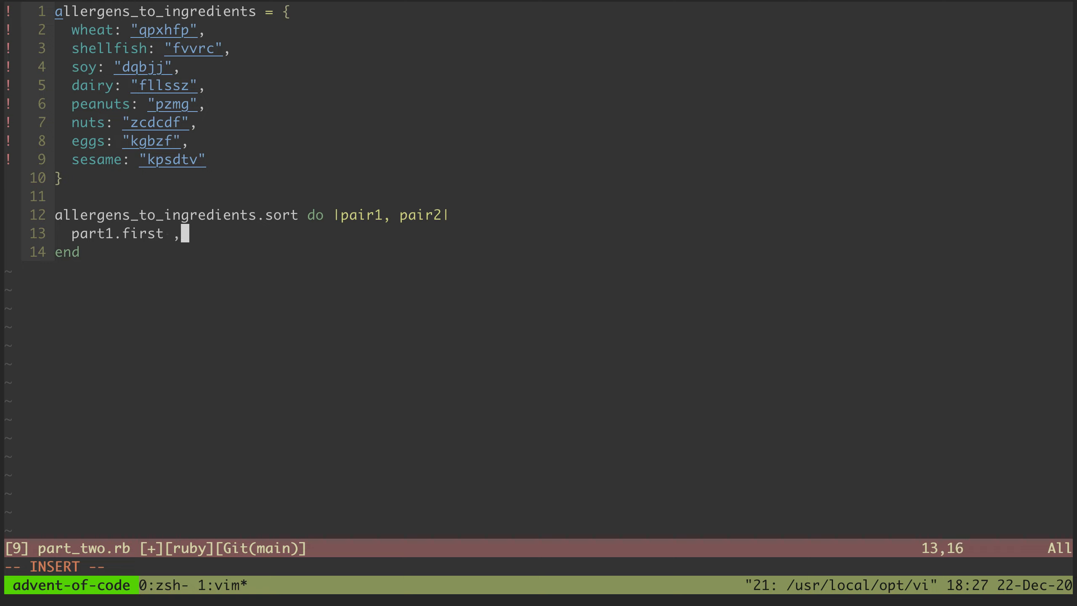
type("<=>")
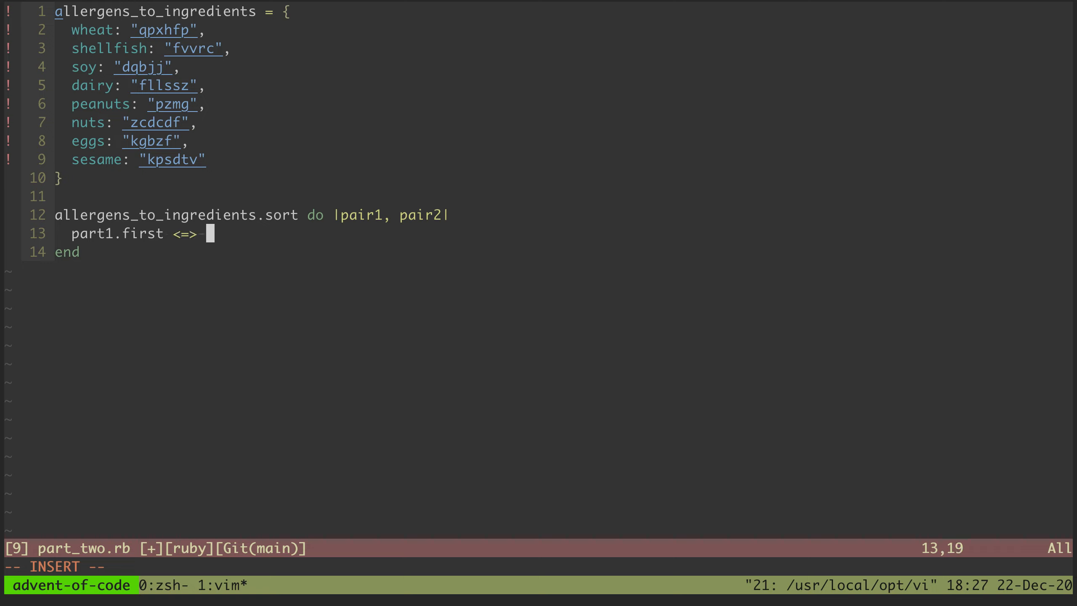
type("pairt")
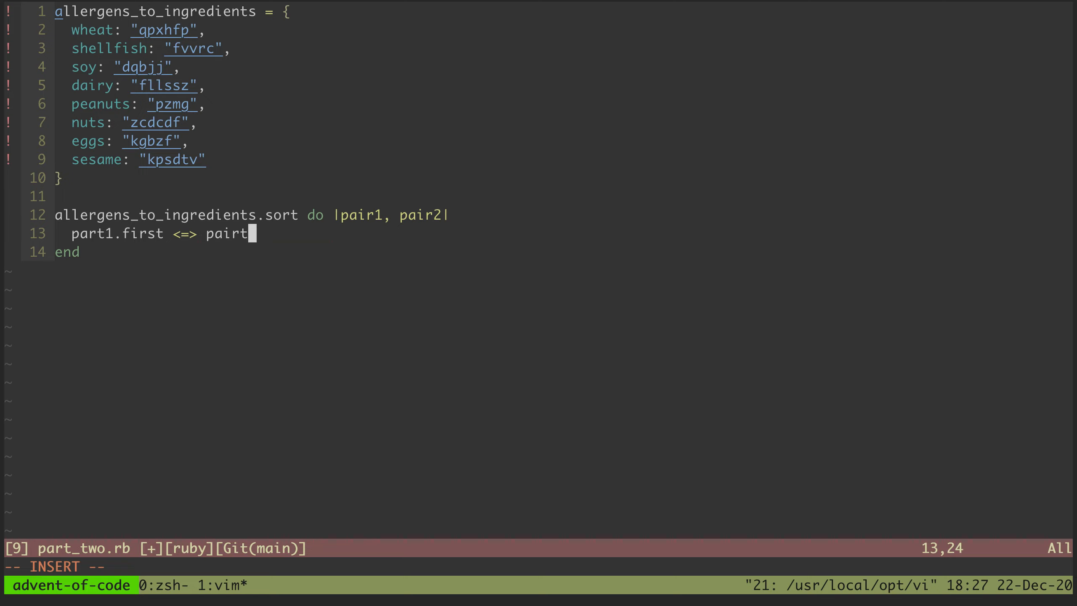
type("2.firs")
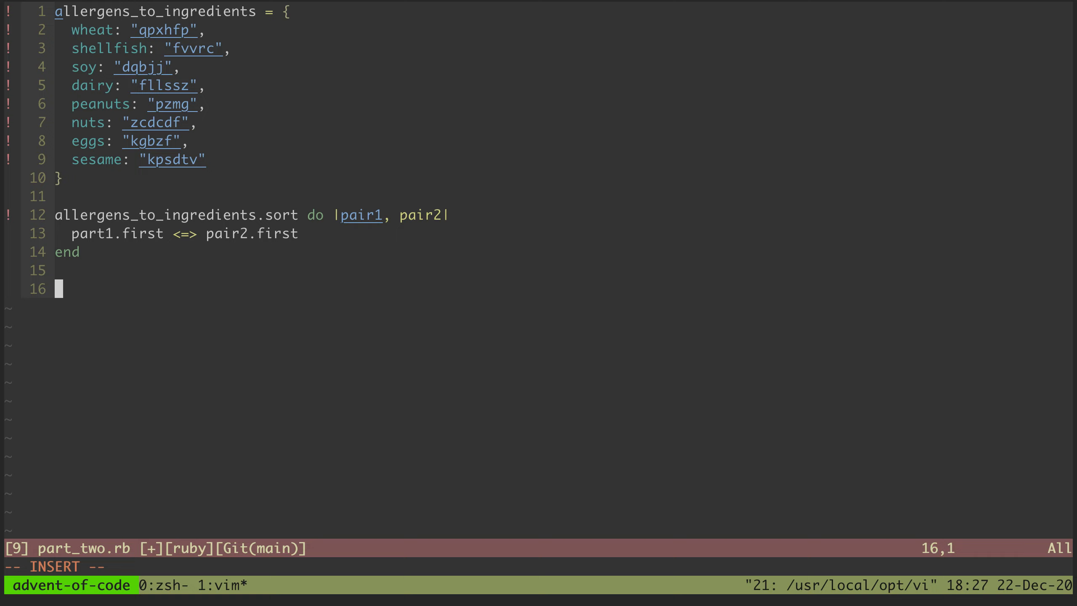
mouse_move(303, 87)
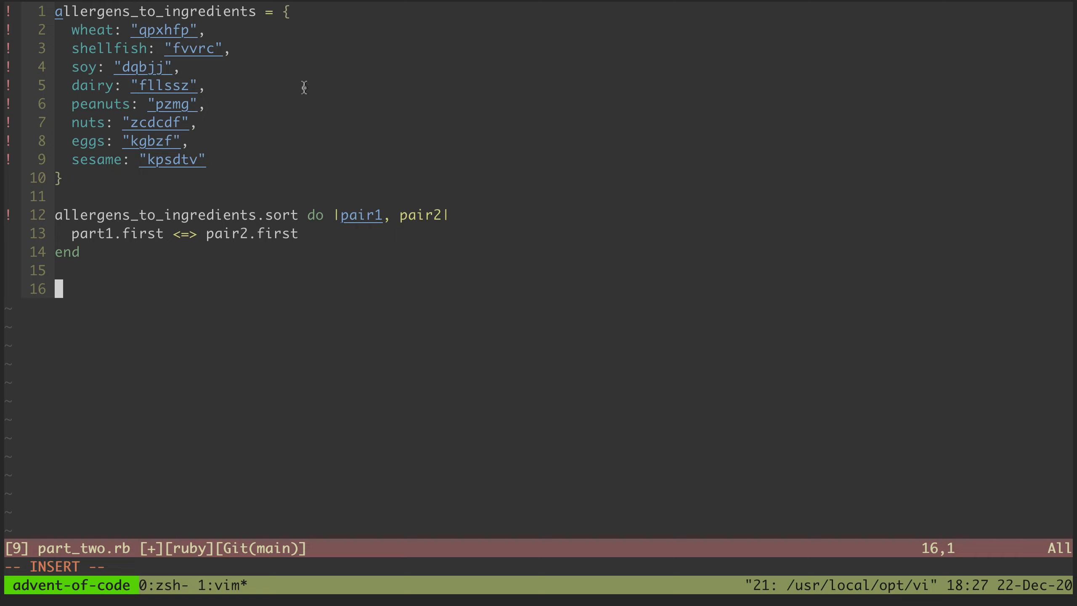
key("Escape")
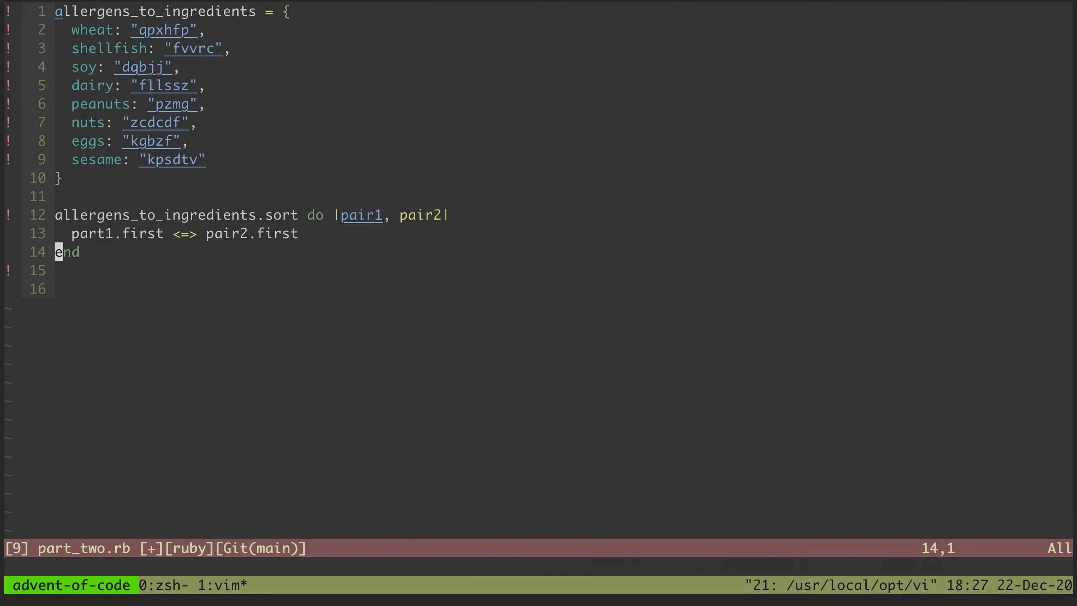
Step: Append ".map { |_, ingredient| ingredient }.join(',')" and assign the chain to result
type(".join")
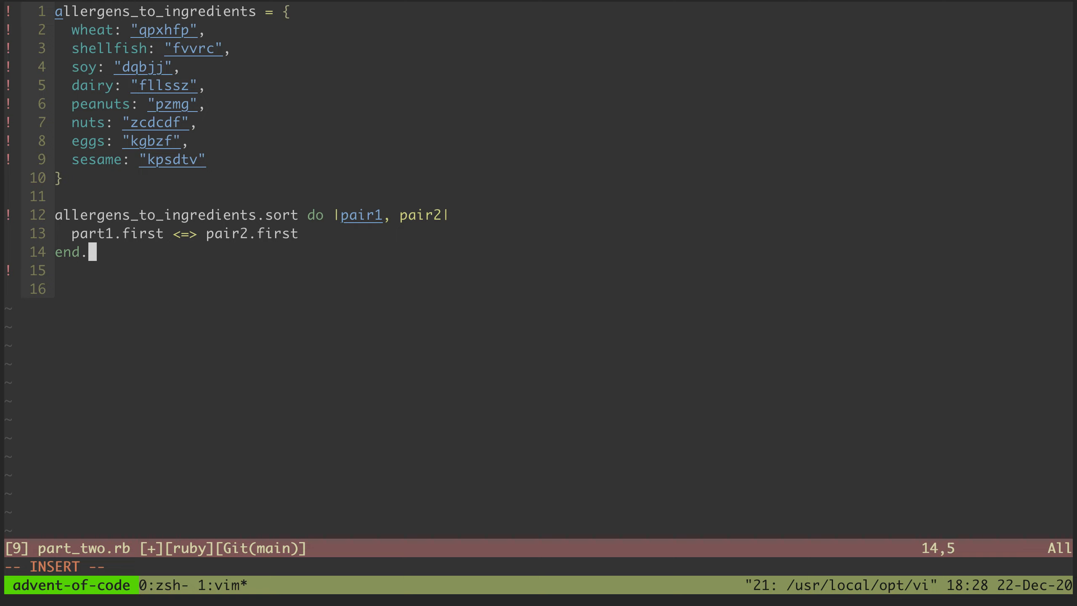
type(".map { |_")
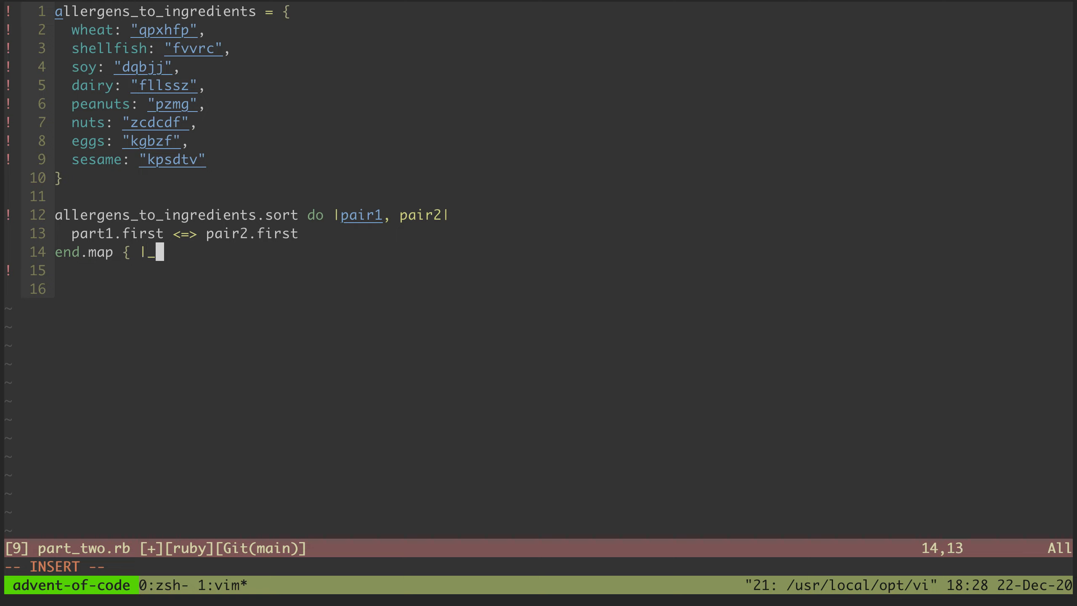
type(",")
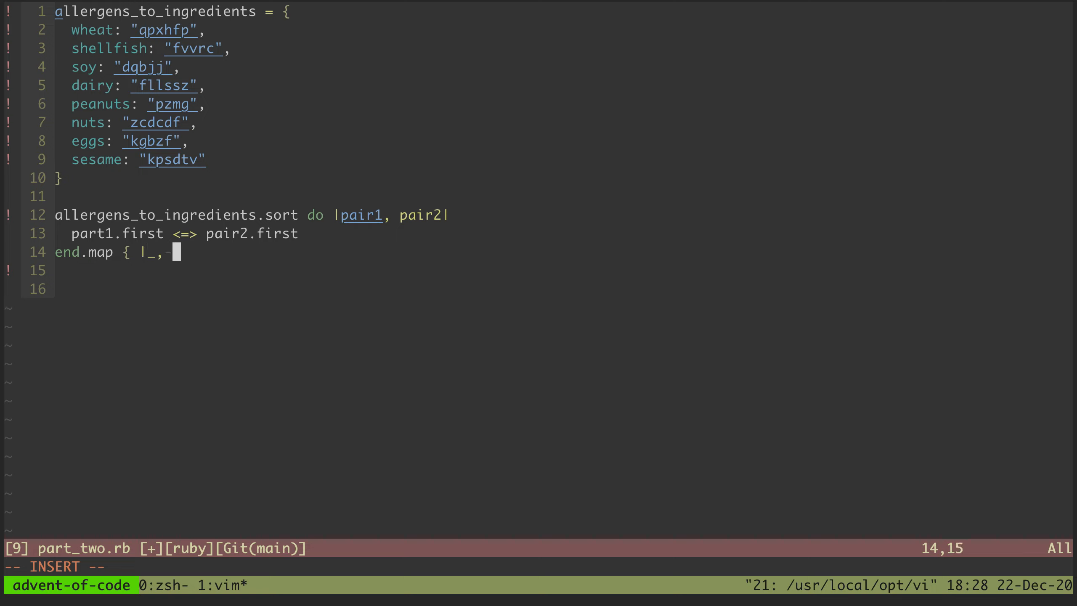
type("intr")
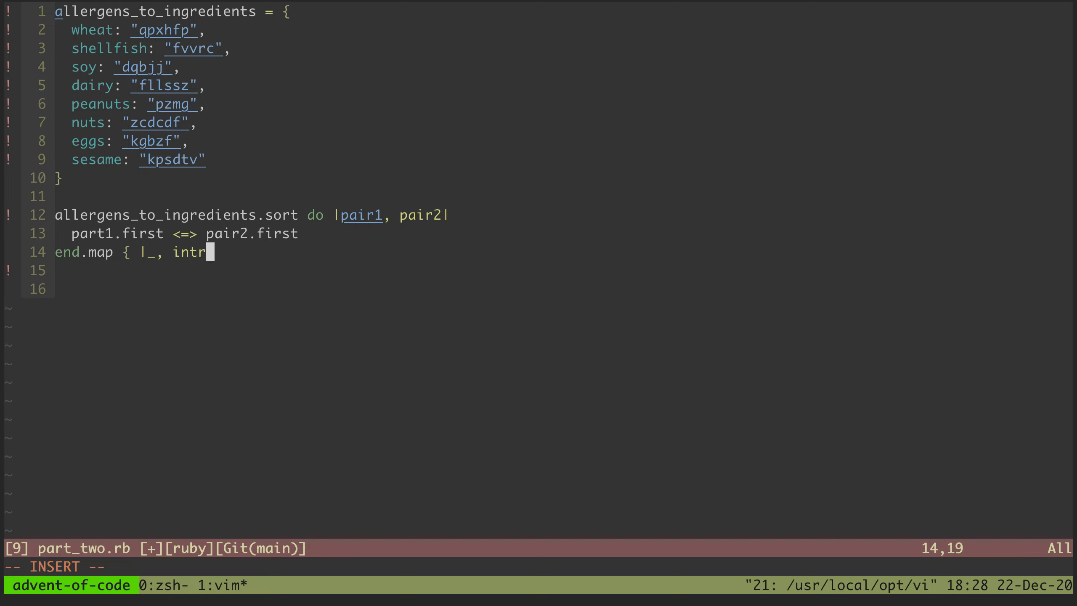
type("edient| ingredient }.")
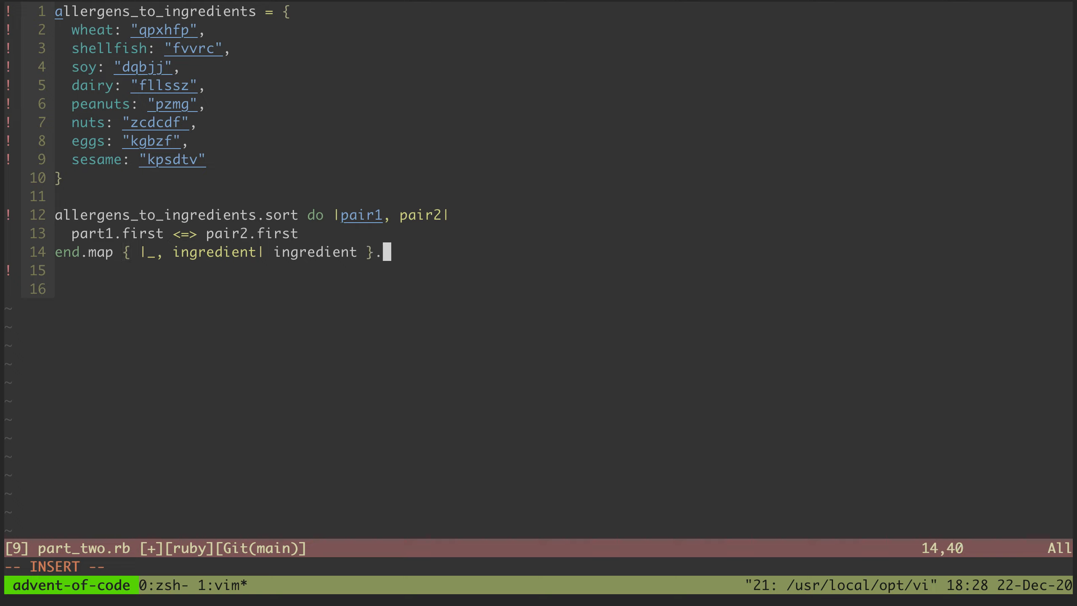
type("join('")
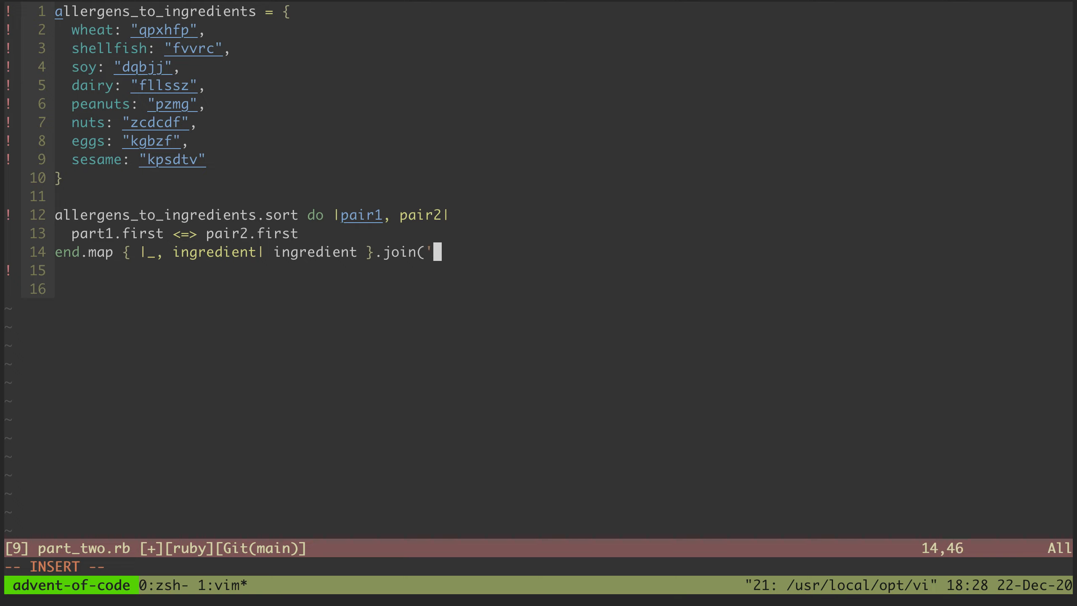
type(",'")
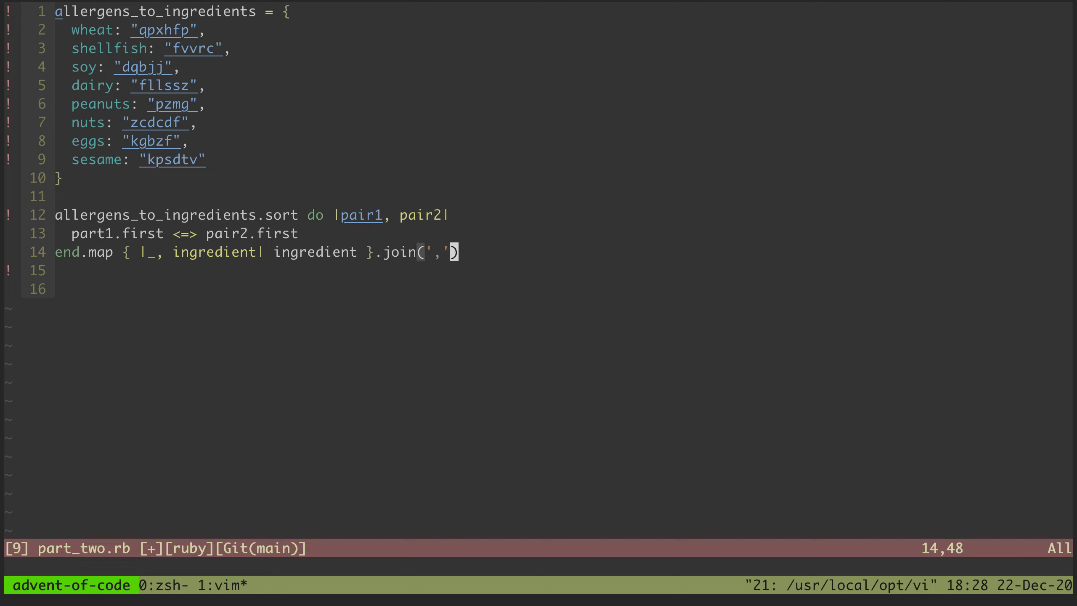
key("i")
type("result = ")
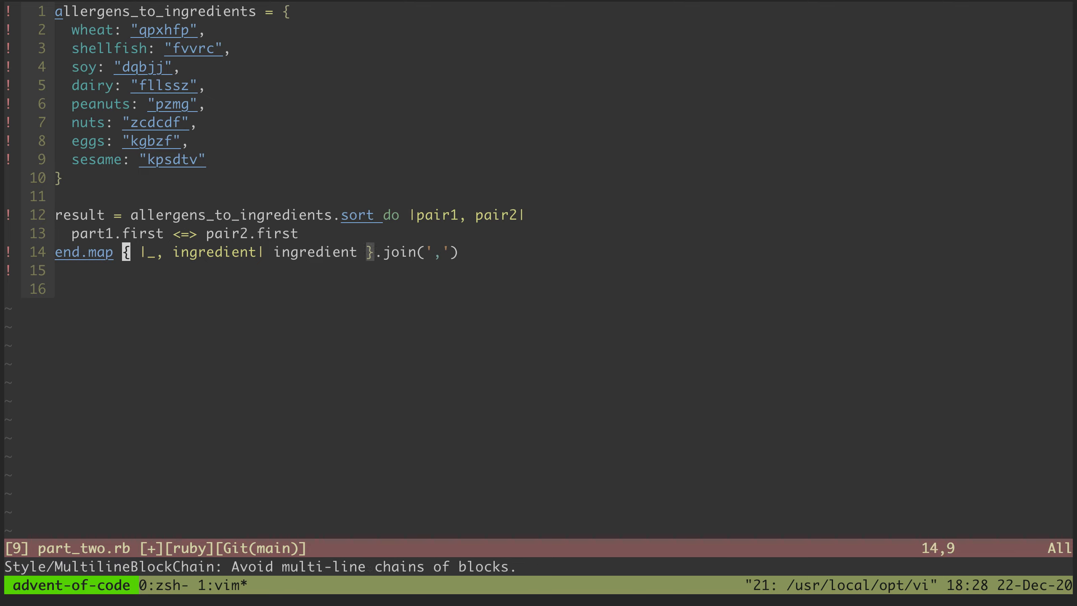
Step: Add 'puts result' plus a 'require 'pry'; binding.pry;' breakpoint at the script's end
type("puts result")
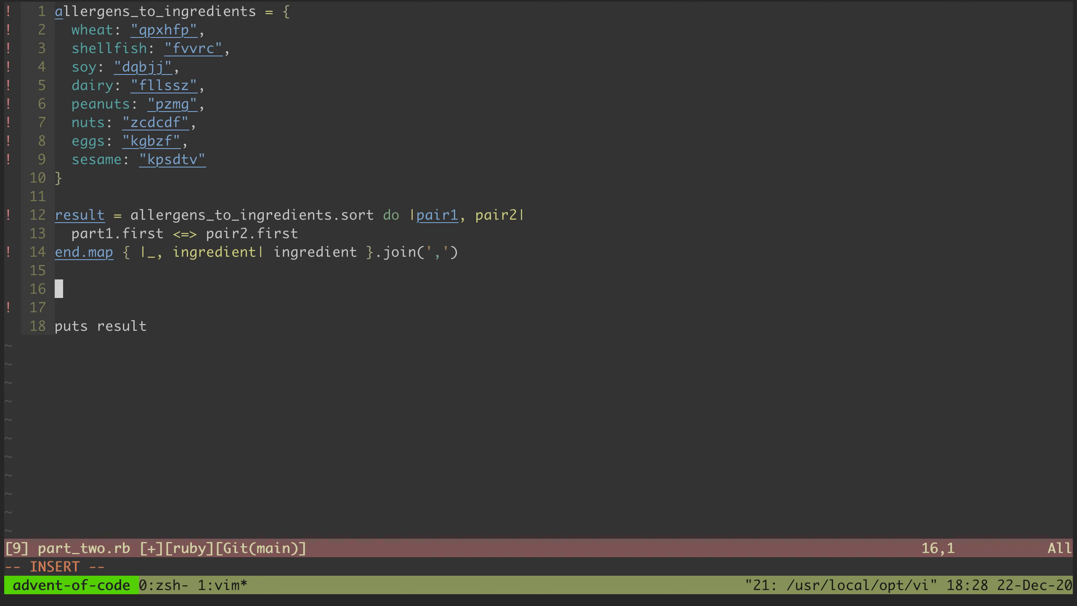
type("require 'pry'; binding.pry;")
left_click(539, 567)
type("!ruby part_t")
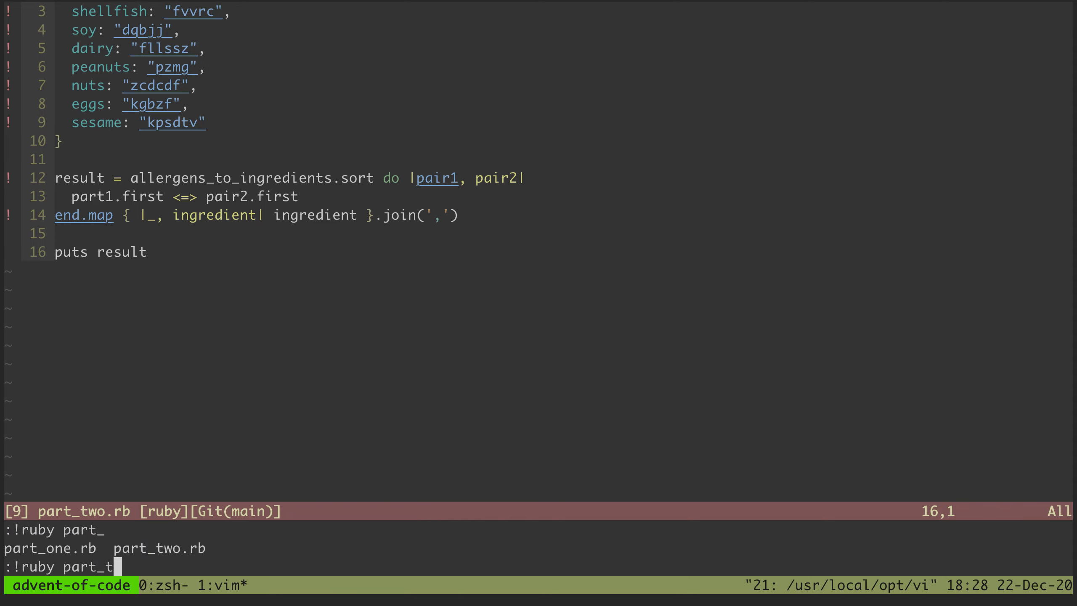
Step: Run part_two.rb, dismiss the part1 NameError traceback, and begin correcting part1
key("Return")
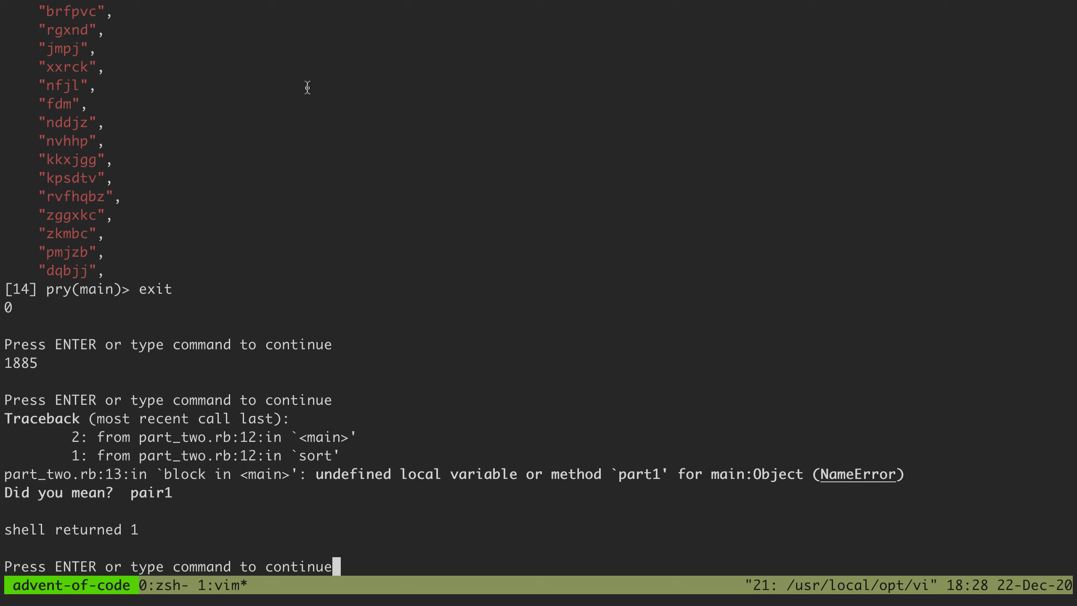
mouse_move(770, 388)
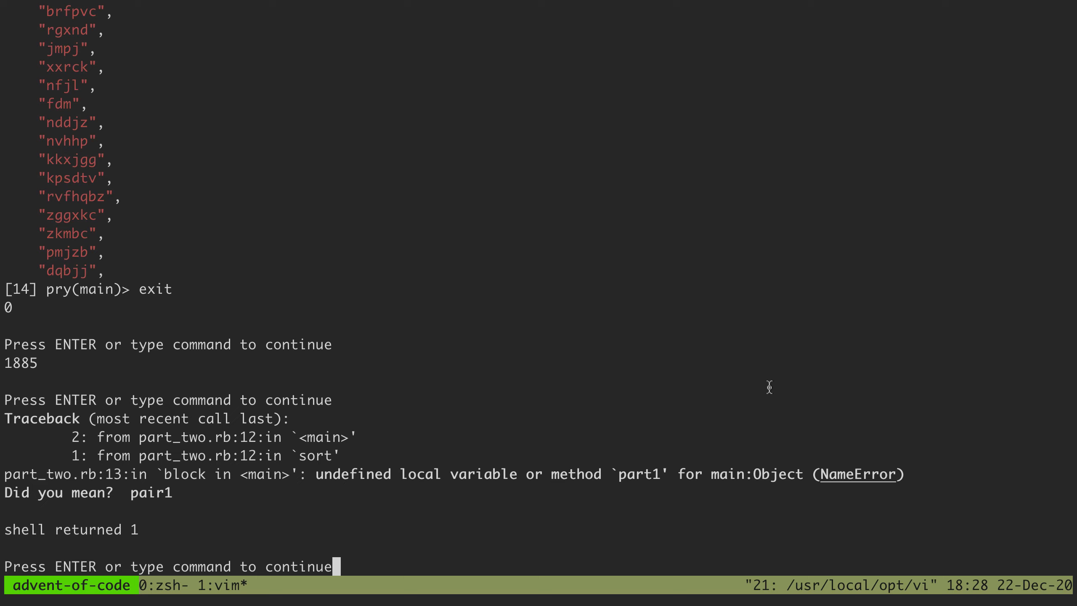
key("Return")
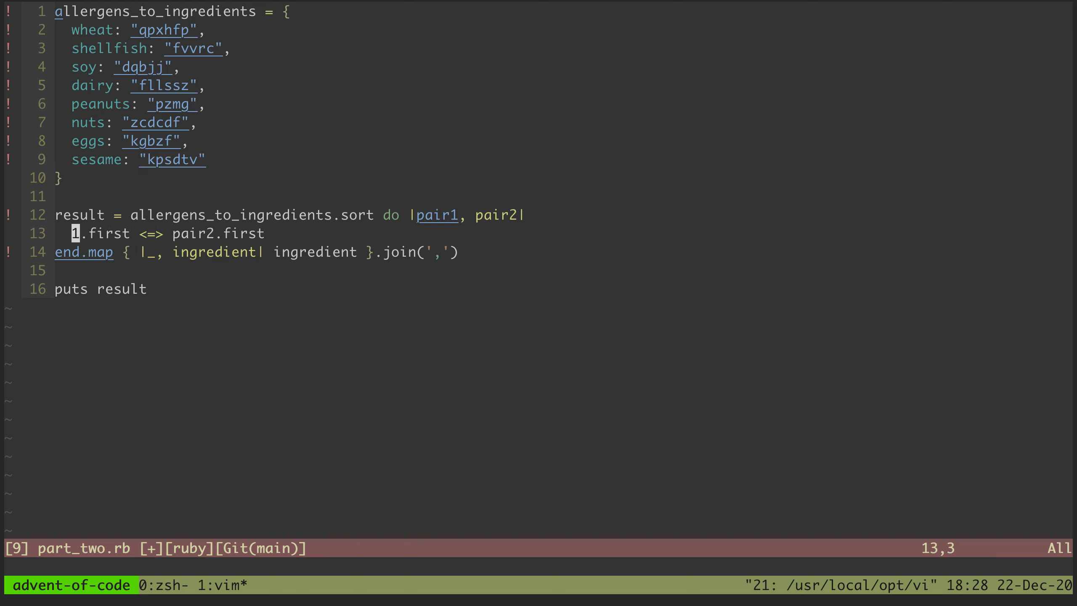
key("u")
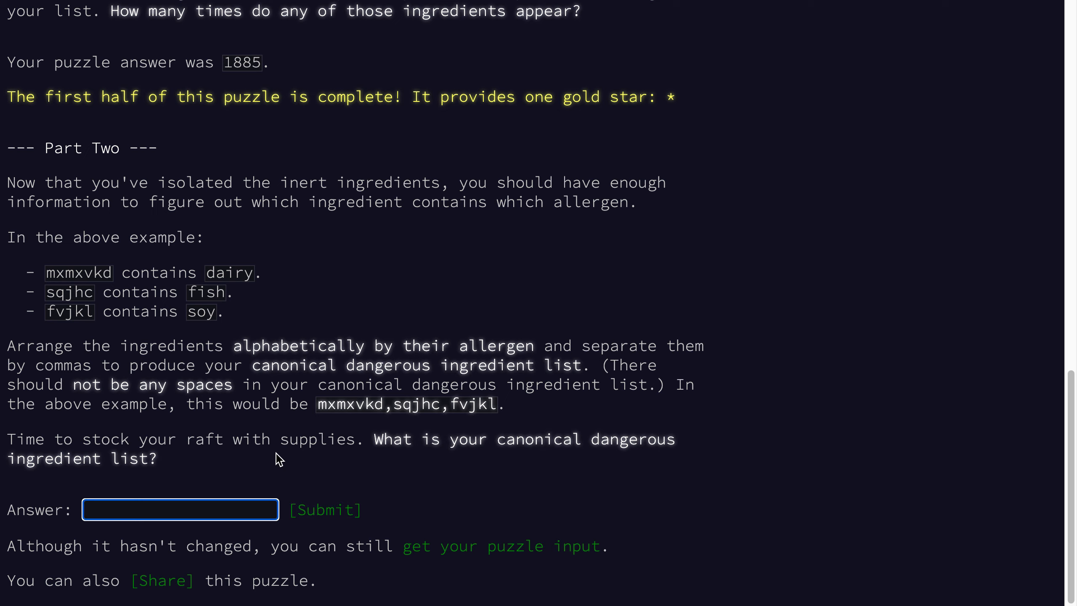
Step: Submit the ingredient list 'v,fvvrc,dqbjj,qpxhfp' as the Day 21 Part Two answer
type("v,fvvrc,dqbjj,qpxhfp")
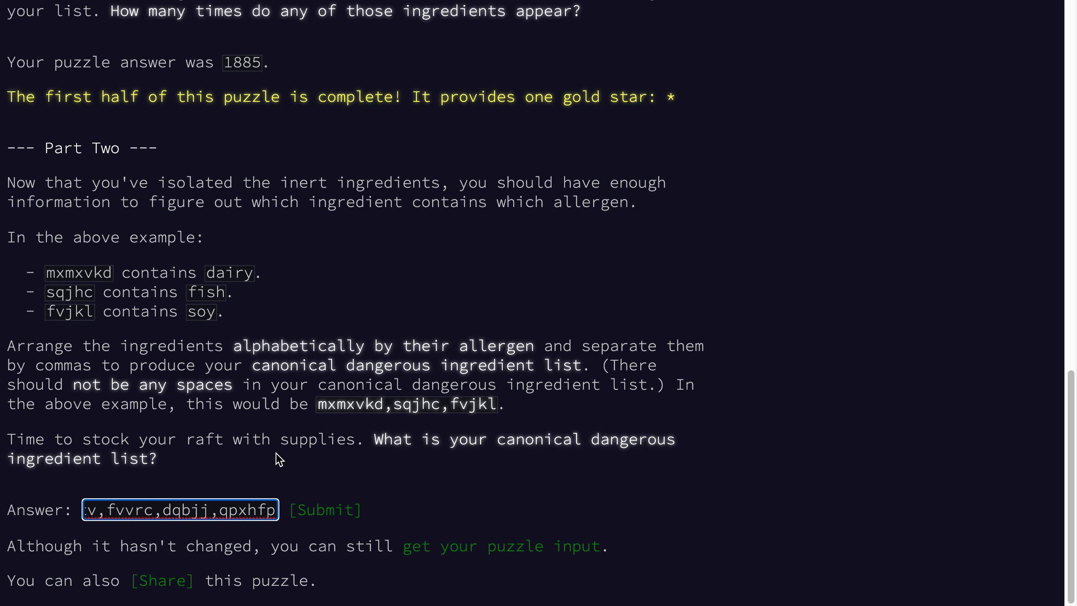
left_click(325, 510)
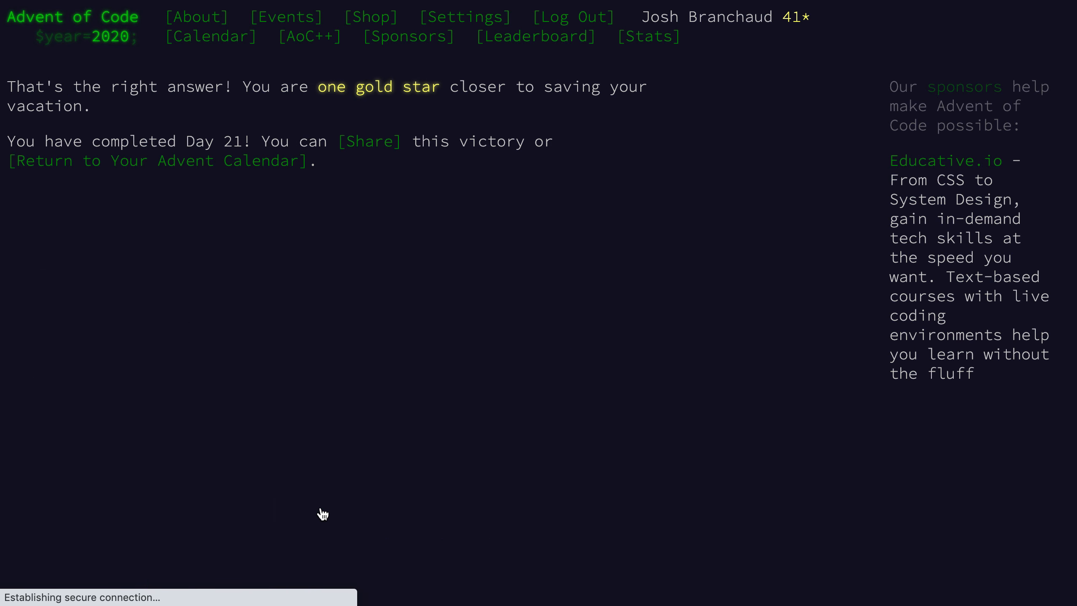